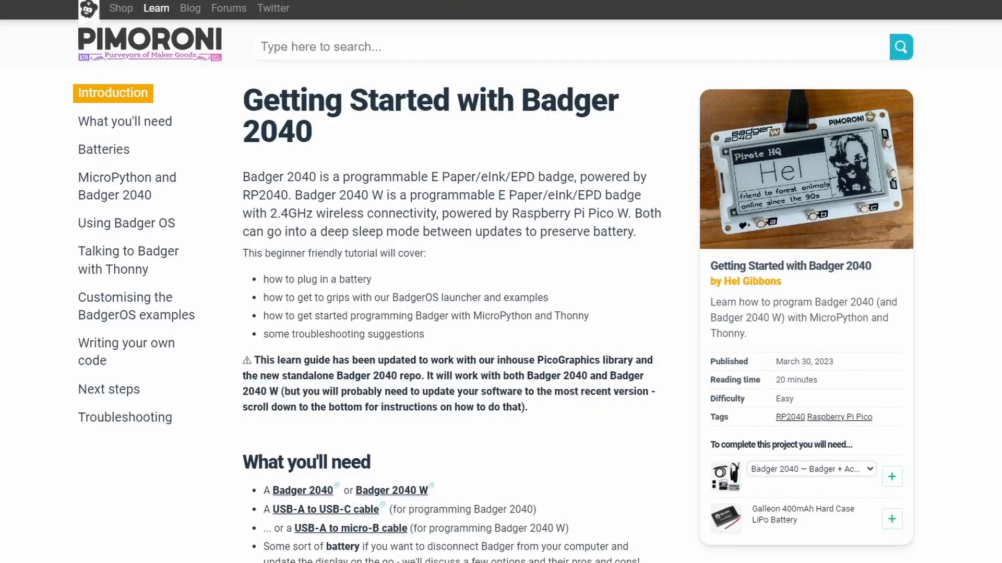
- Scroll the Releases page past the Version 0.0.2 update note down to its Assets list
scroll(down, 3)
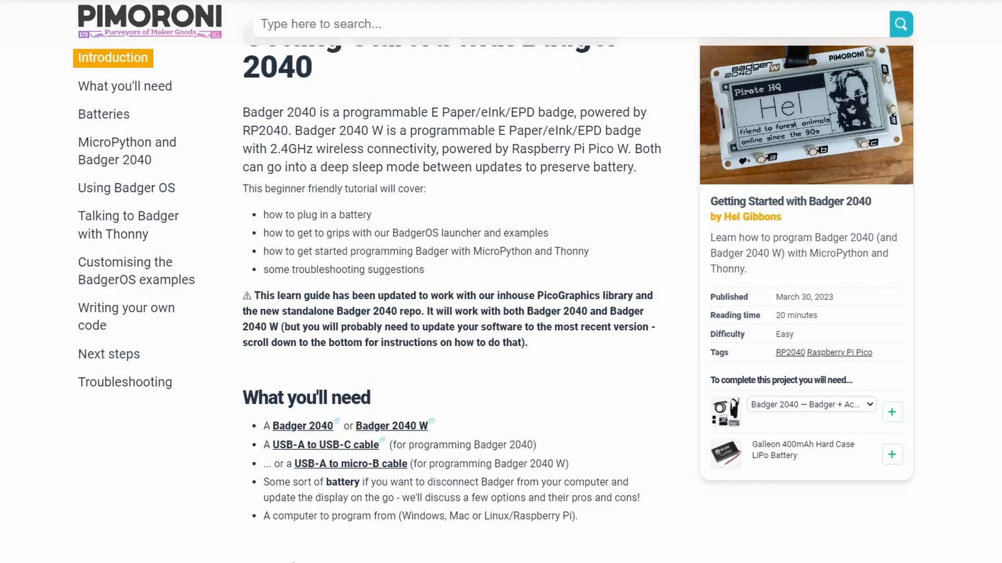
scroll(down, 3)
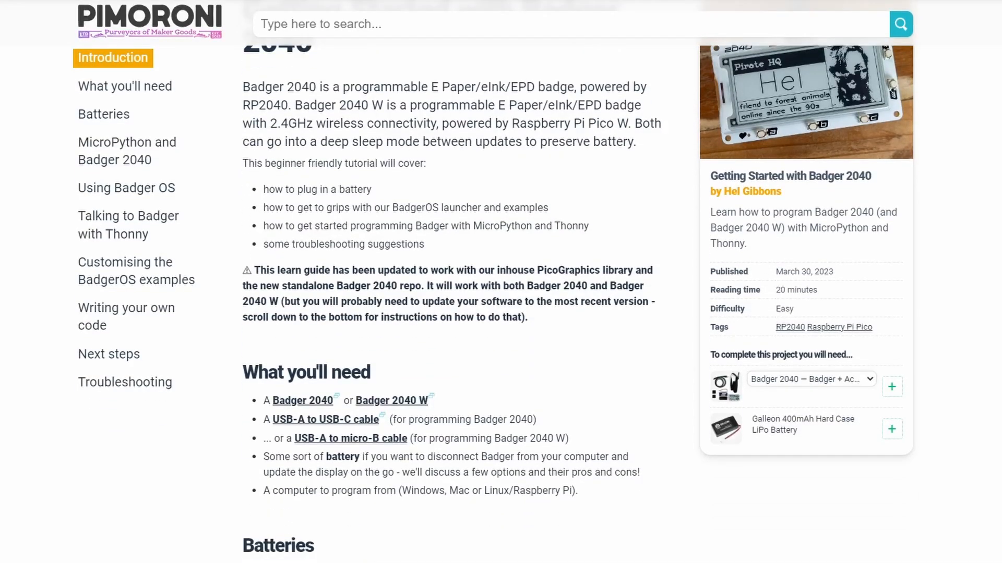
drag(359, 295, 528, 317)
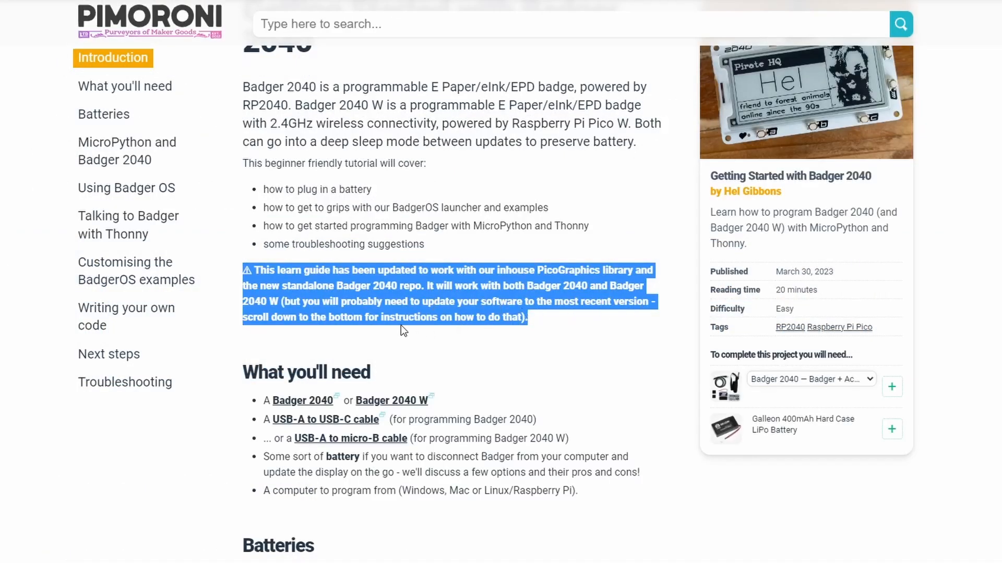
click(499, 358)
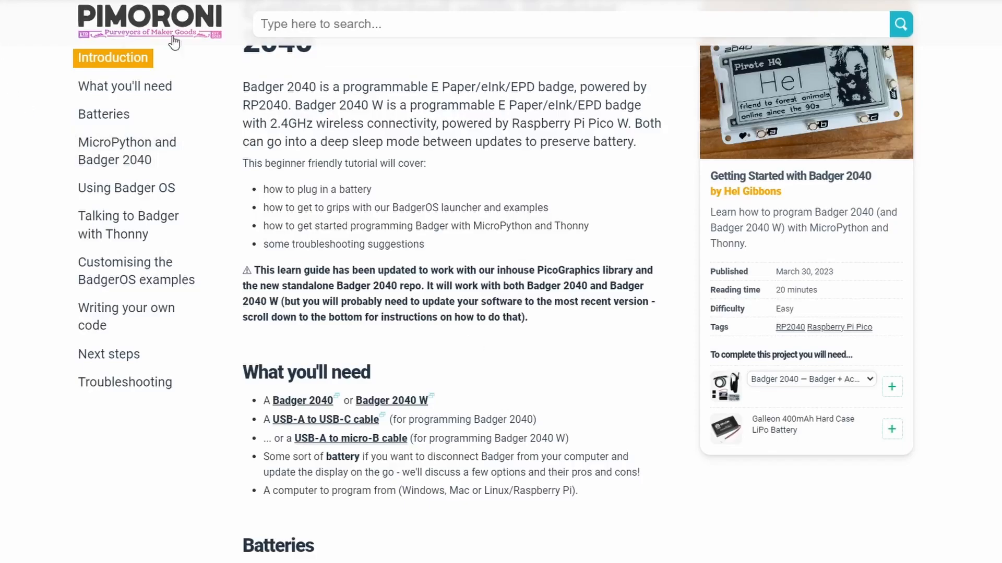
mouse_move(680, 334)
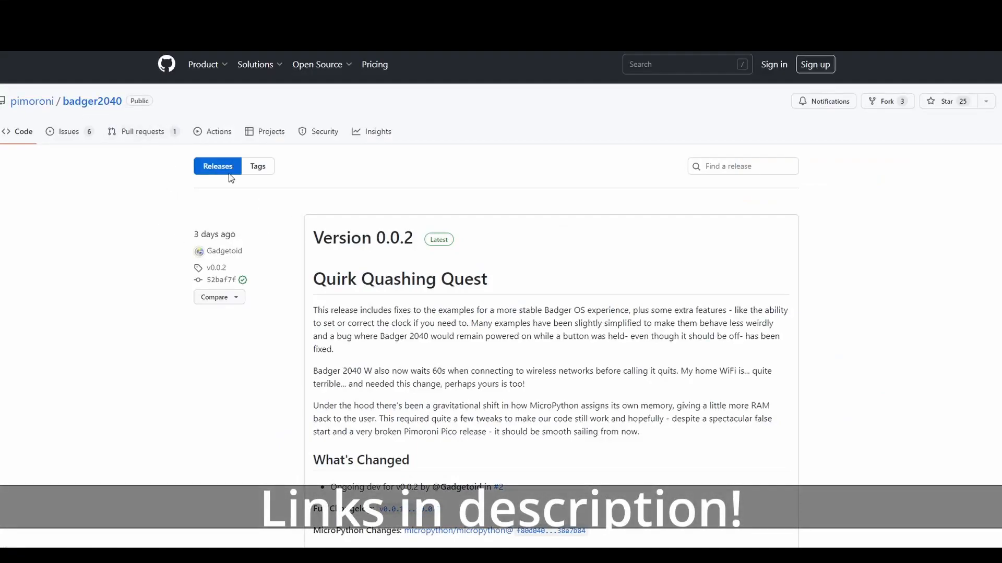
scroll(down, 3)
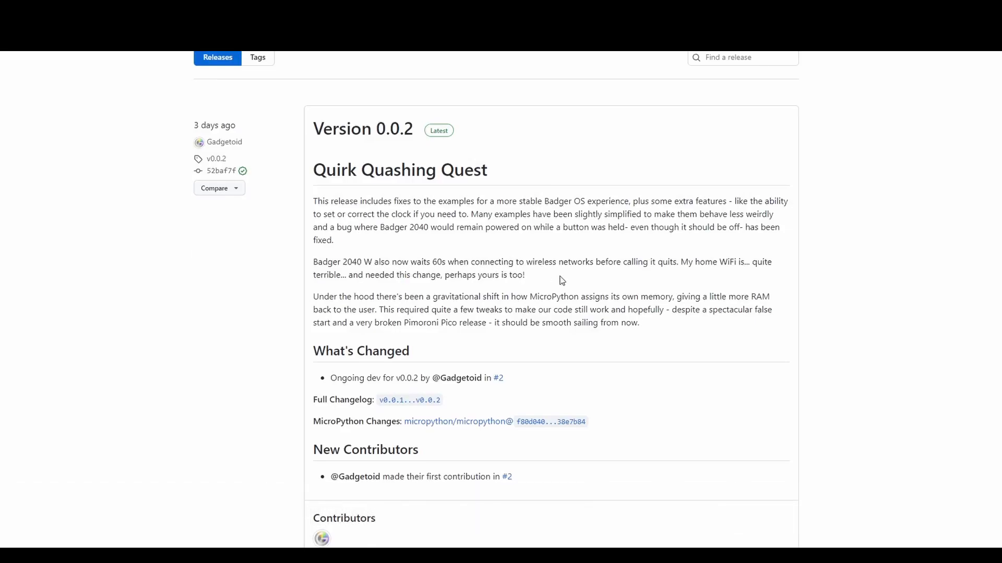
scroll(down, 3)
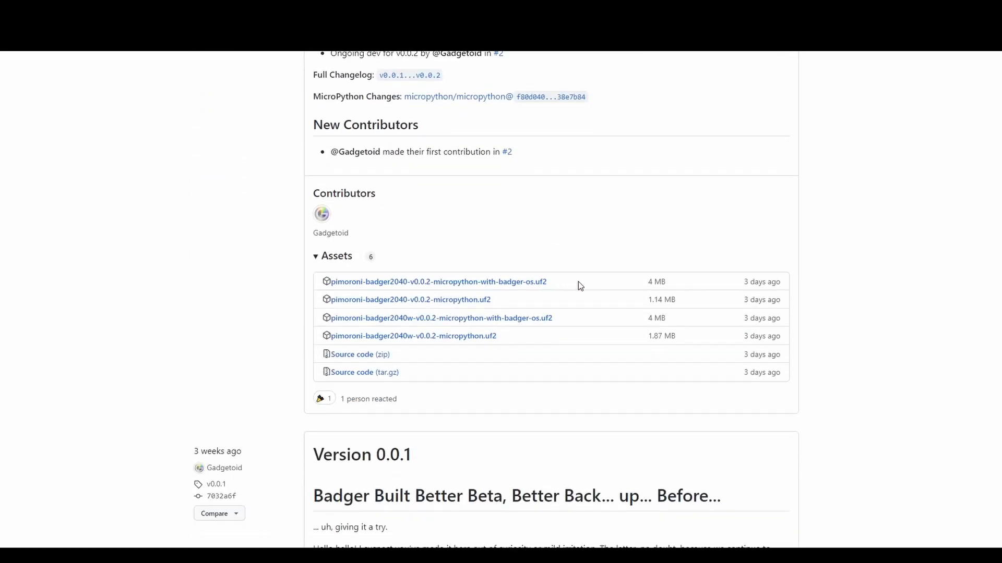
mouse_move(569, 300)
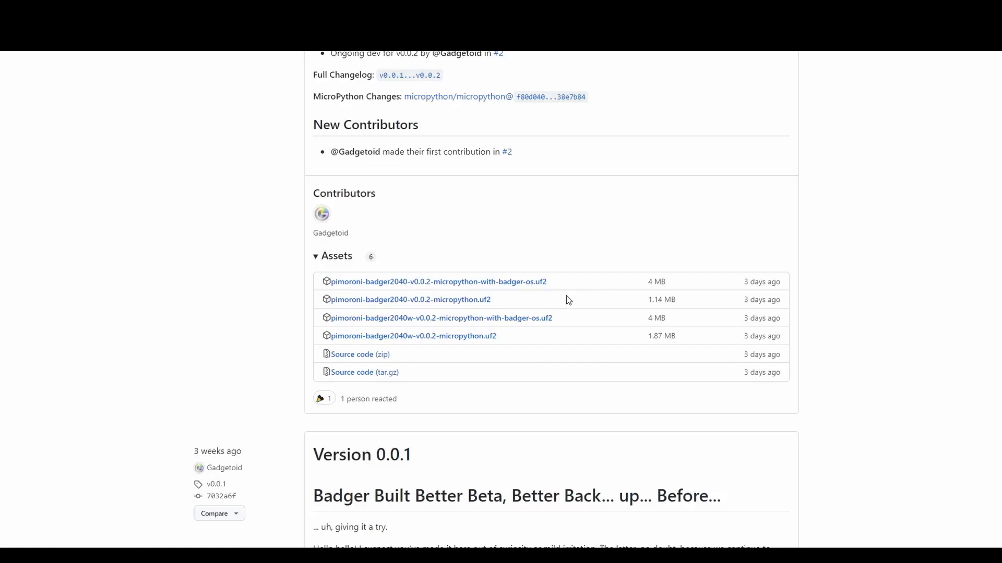
mouse_move(586, 323)
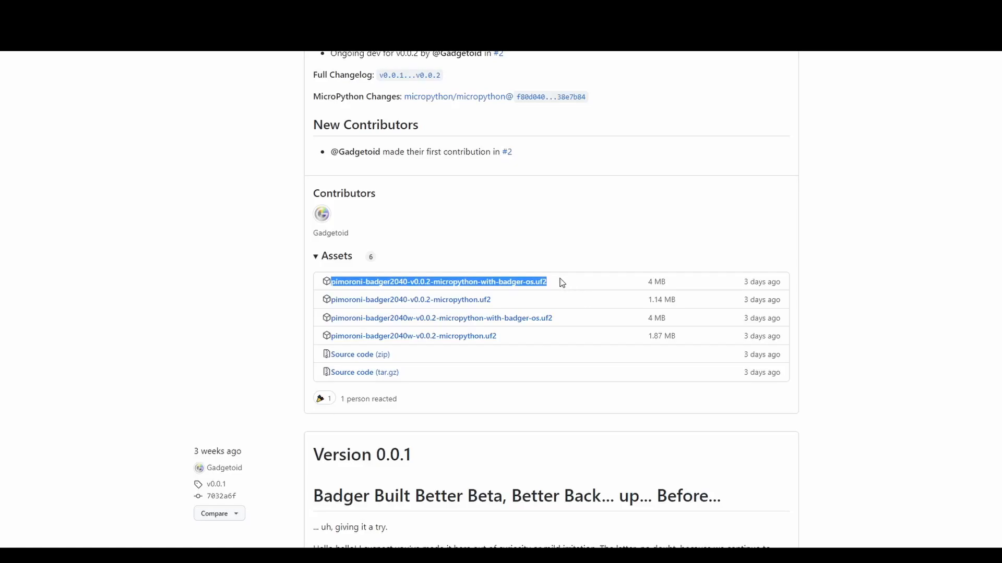
mouse_move(410, 299)
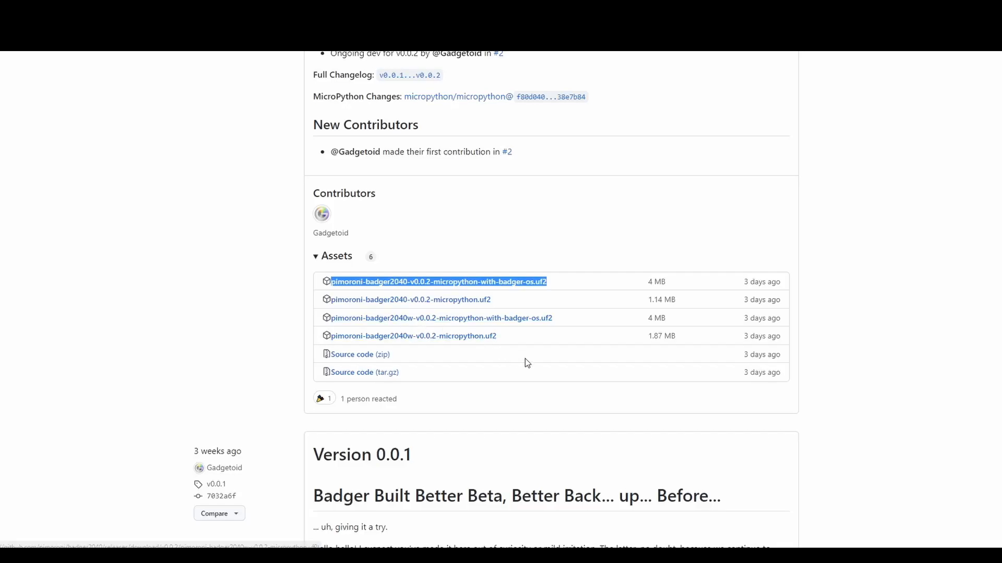
mouse_move(610, 221)
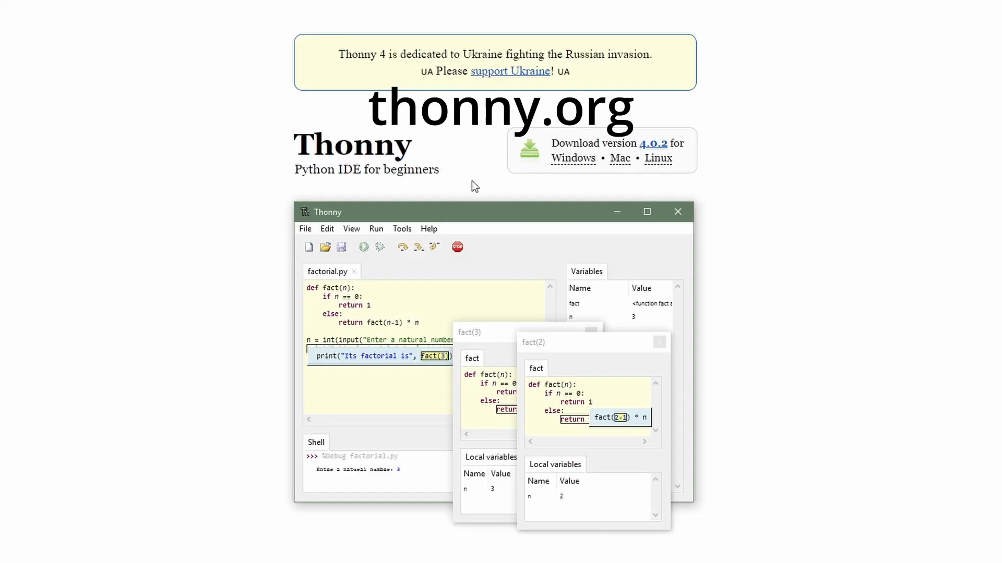
- Install Thonny with the default Start Menu folder and finish the setup wizard
click(571, 157)
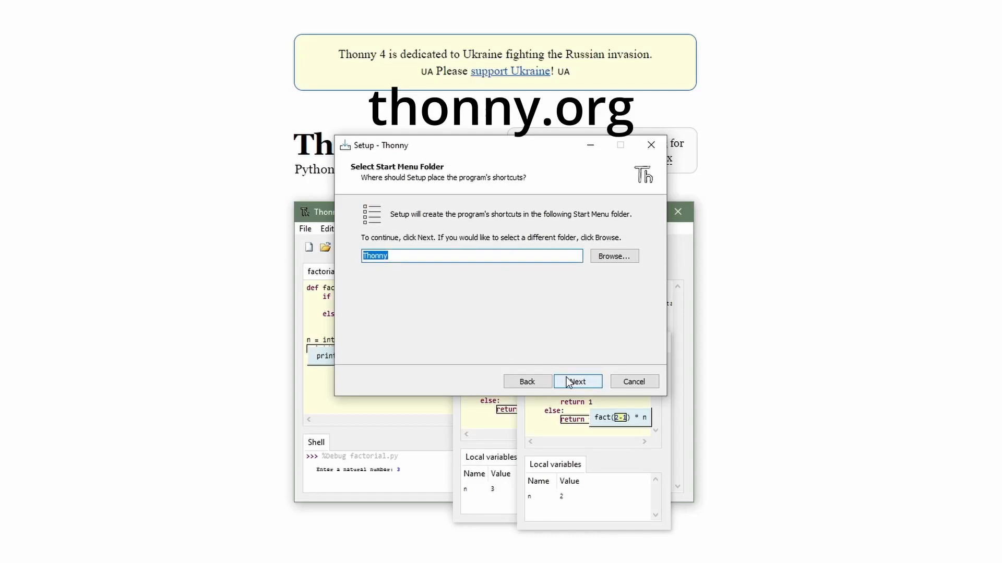
click(576, 381)
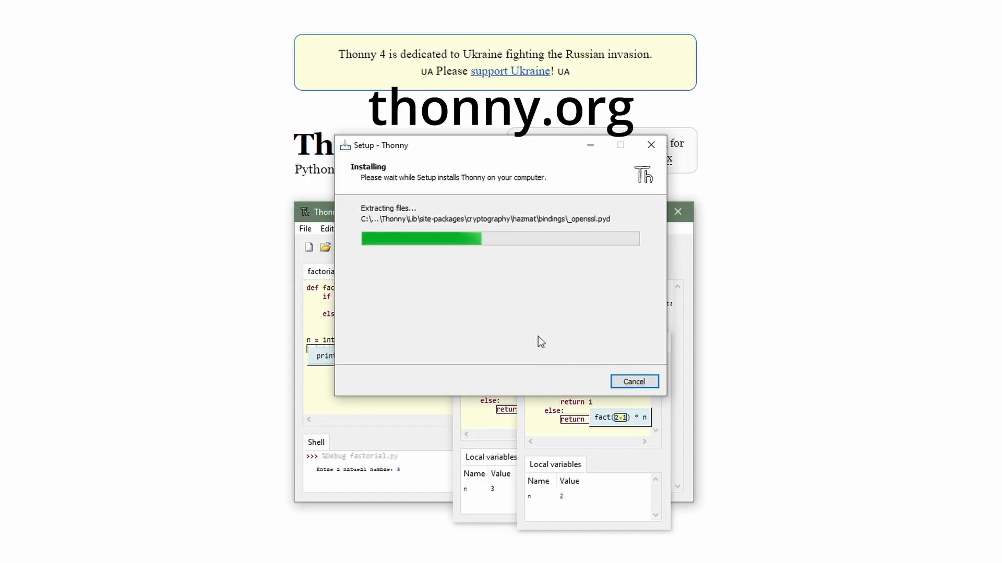
mouse_move(561, 358)
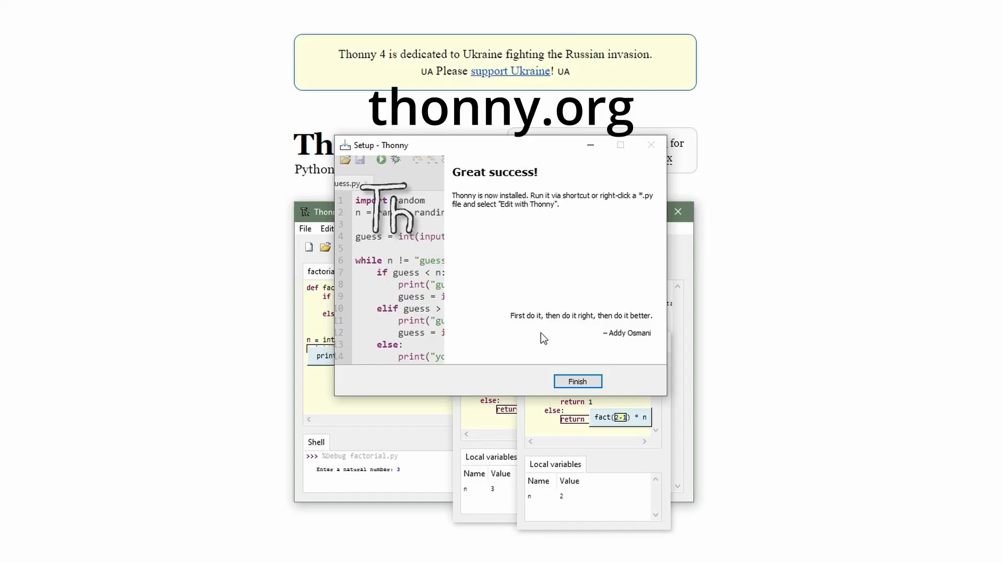
click(577, 381)
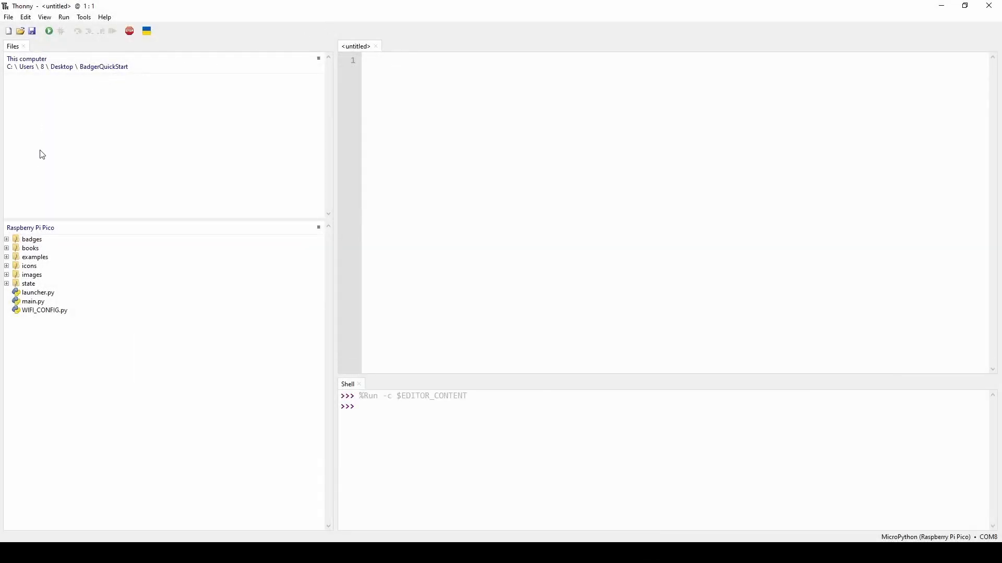
mouse_move(21, 274)
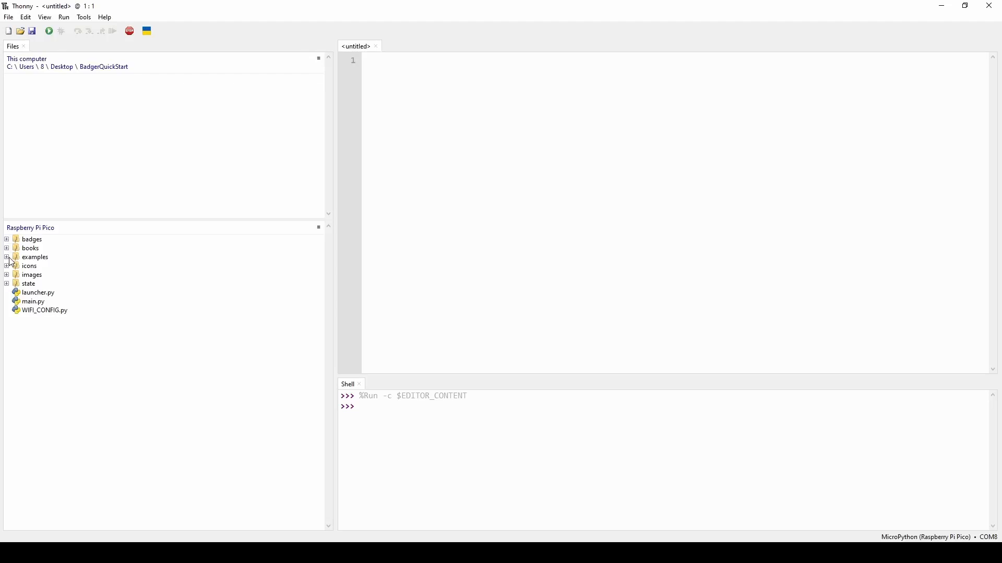
- Look inside a folder stored on the Raspberry Pi Pico in the Files panel
double_click(35, 257)
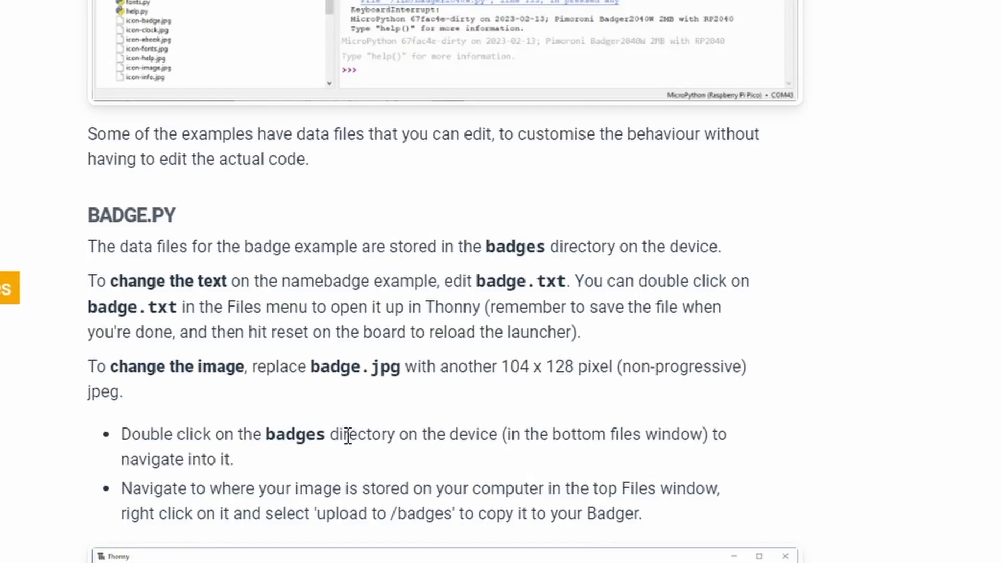
- Highlight the badge.txt / badge.jpg note in the guide's BADGE.PY section
drag(518, 366, 572, 366)
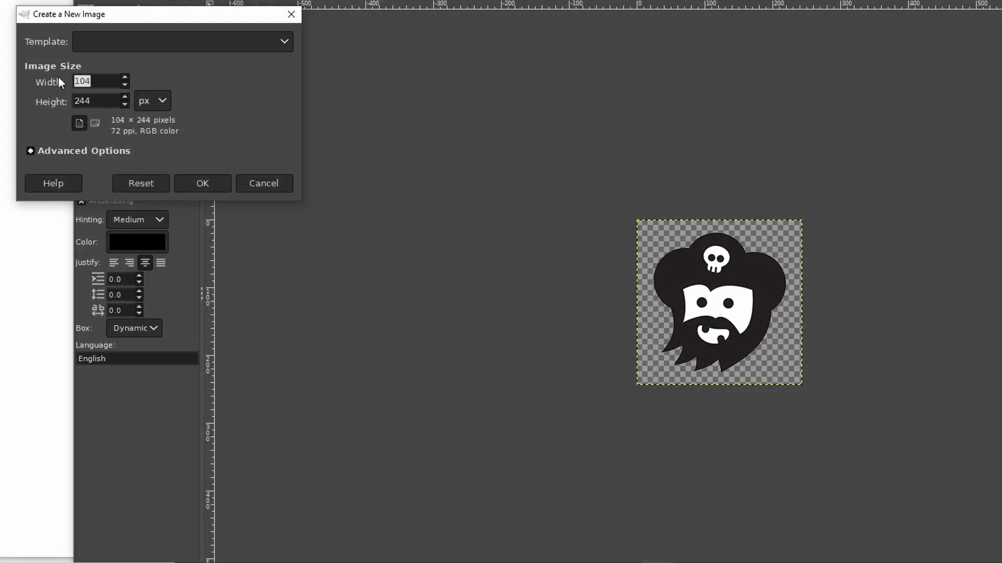
- Create a new 104 × 128 pixel image for the badge picture
text(1)
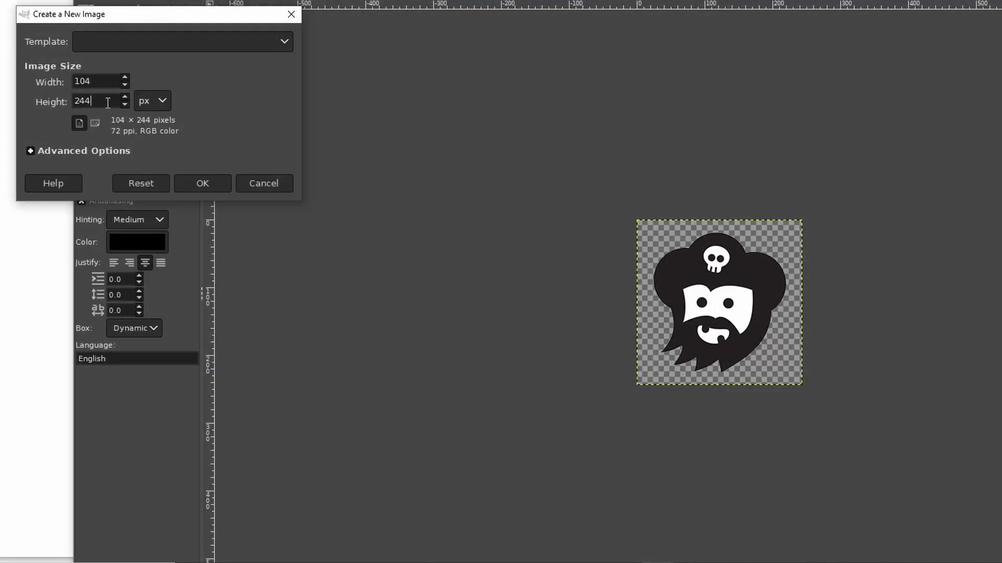
text(128)
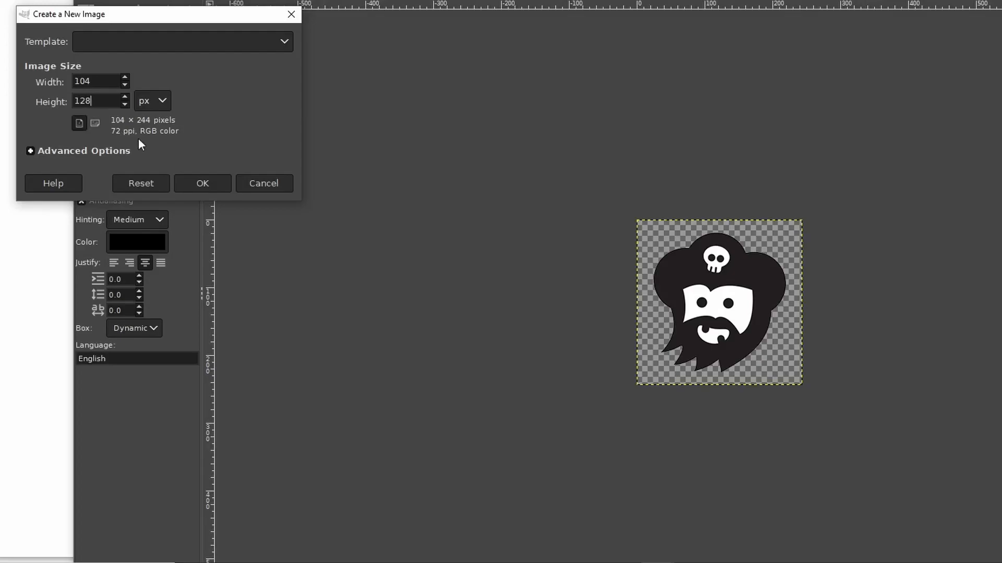
click(201, 183)
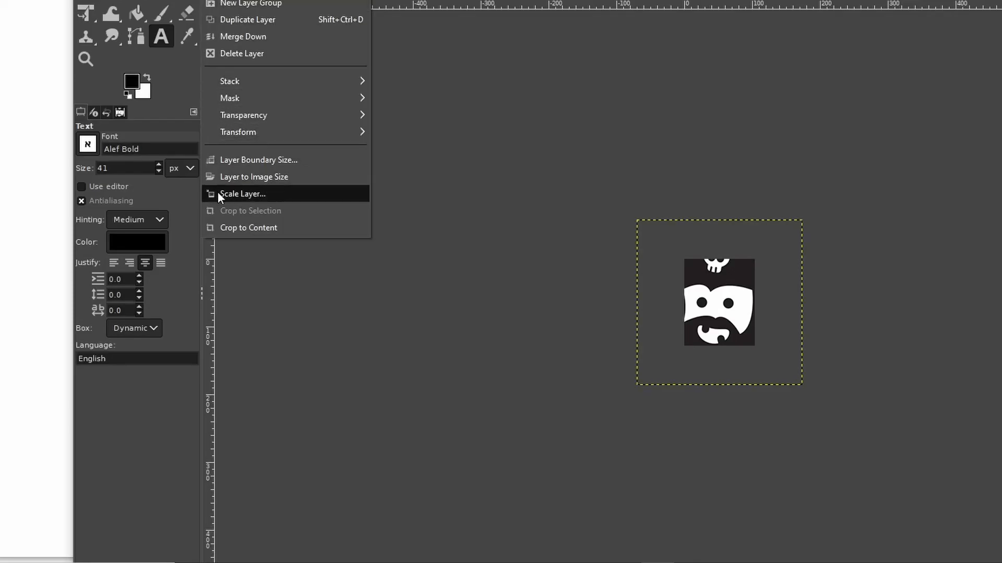
- Scale the pirate logo layer to 104 × 104 pixels
click(242, 194)
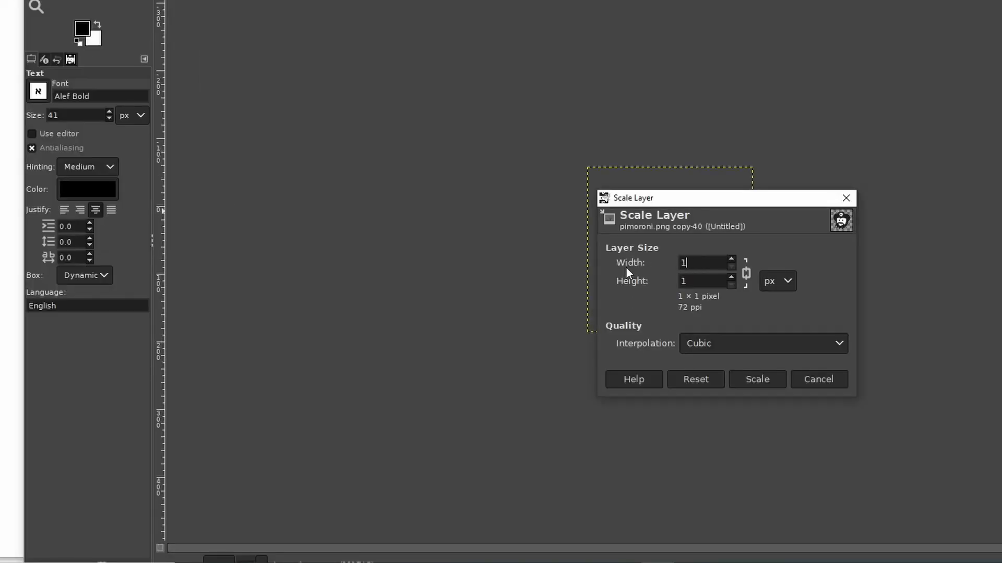
text(04)
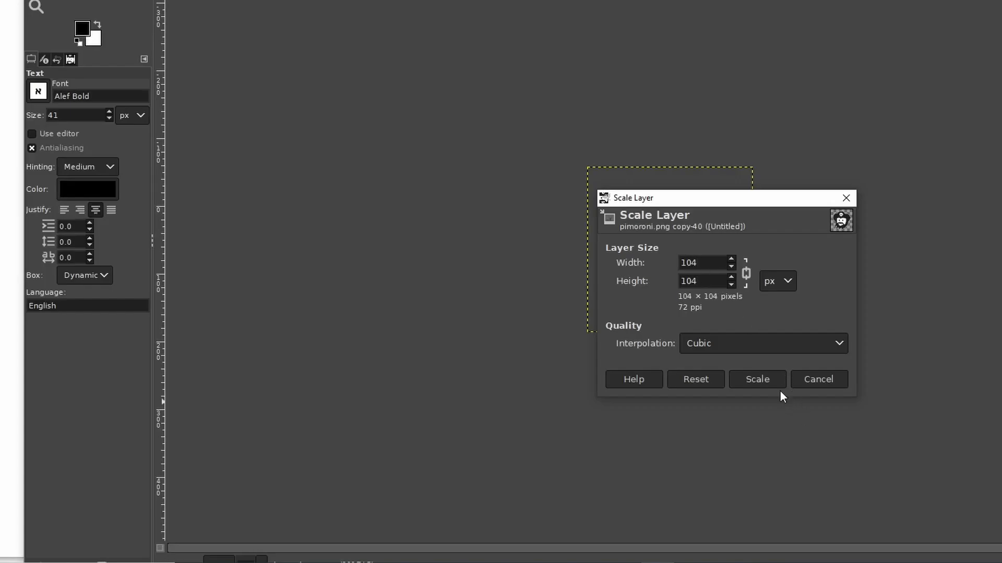
click(757, 378)
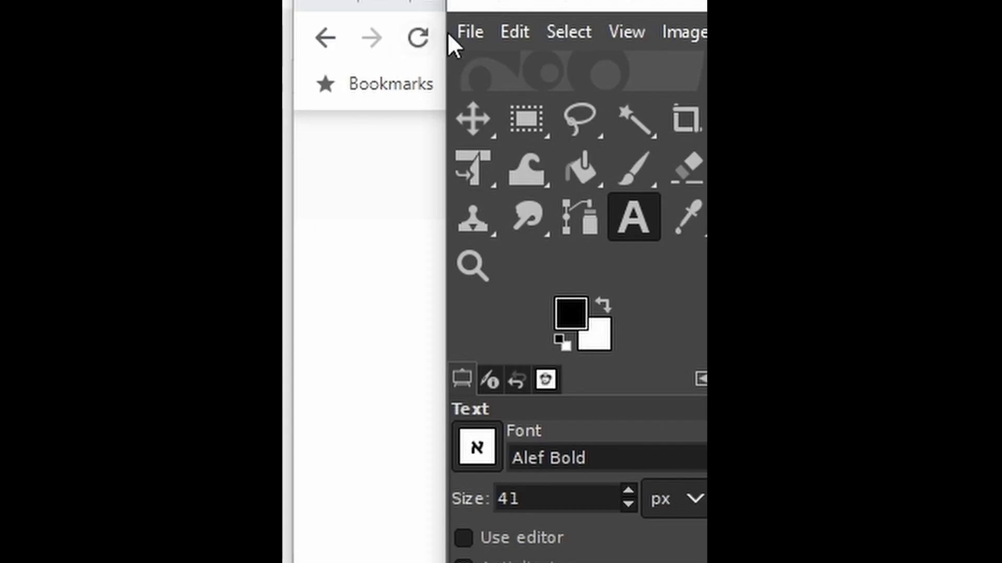
- Export as pimoroni-badger.jpg with JPEG optimization on and progressive encoding off
click(469, 30)
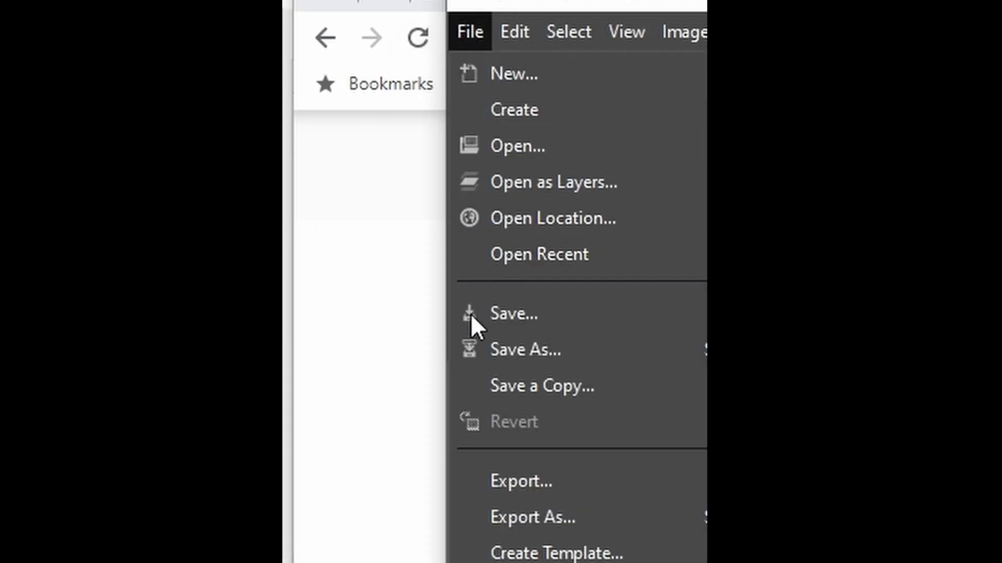
click(531, 516)
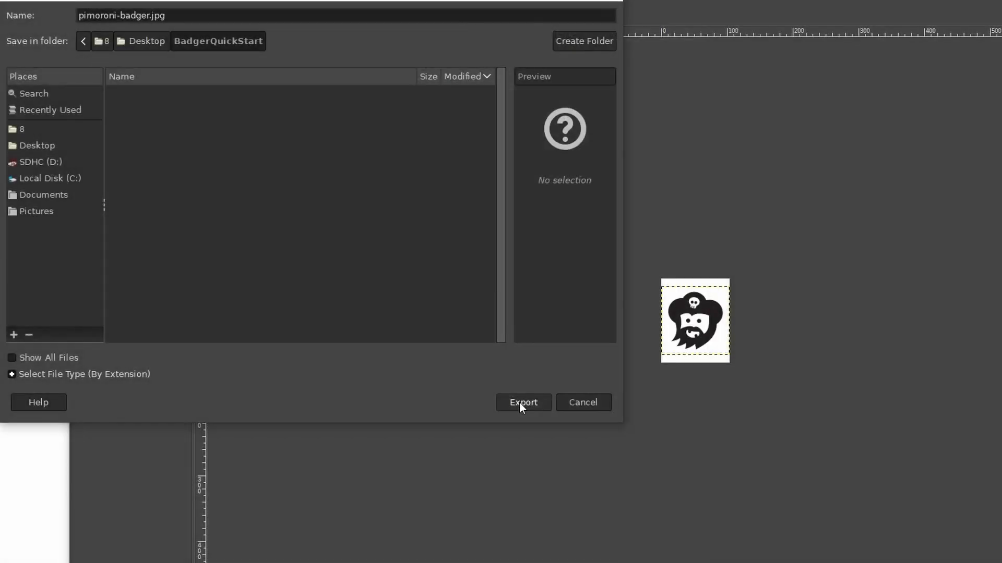
click(523, 402)
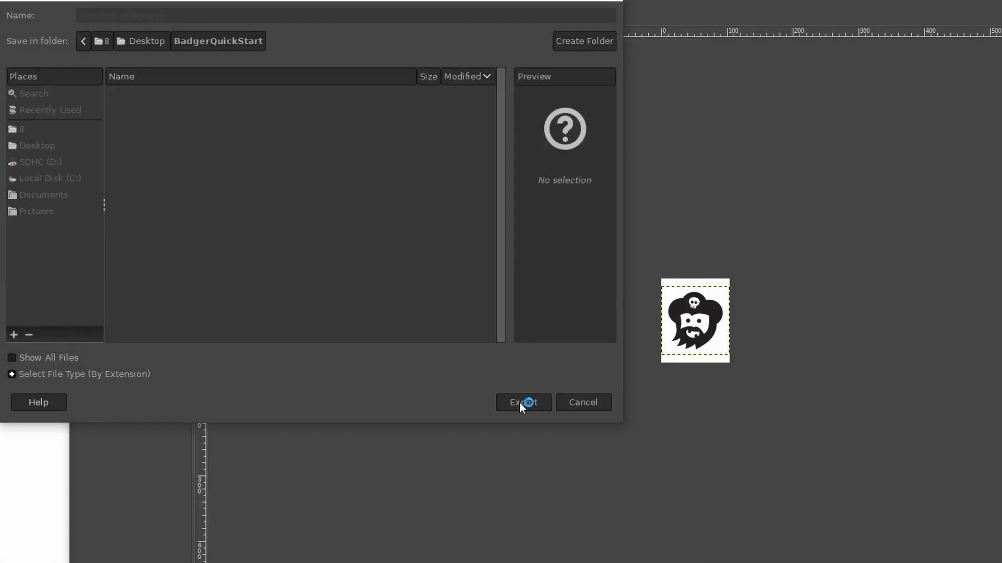
click(523, 403)
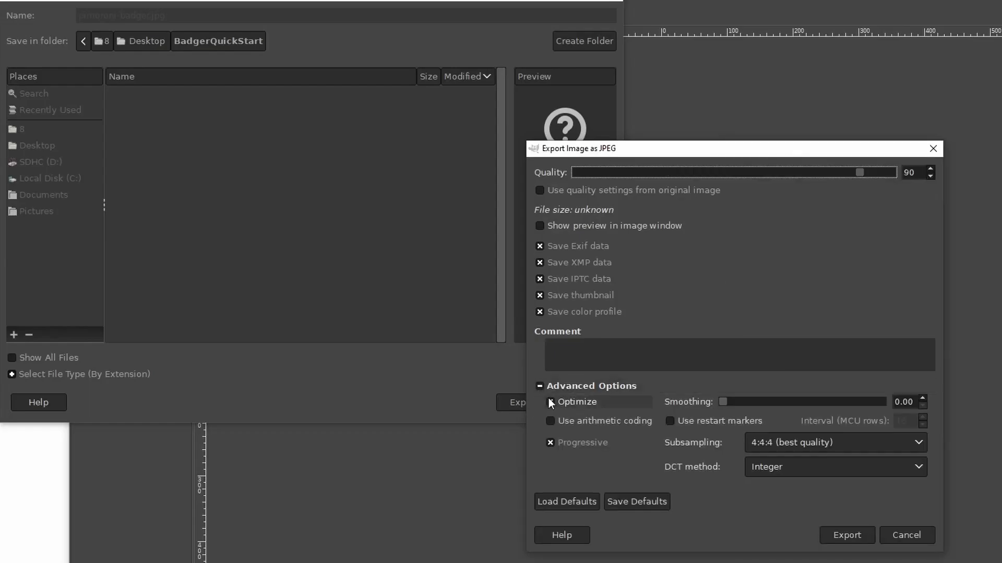
click(540, 400)
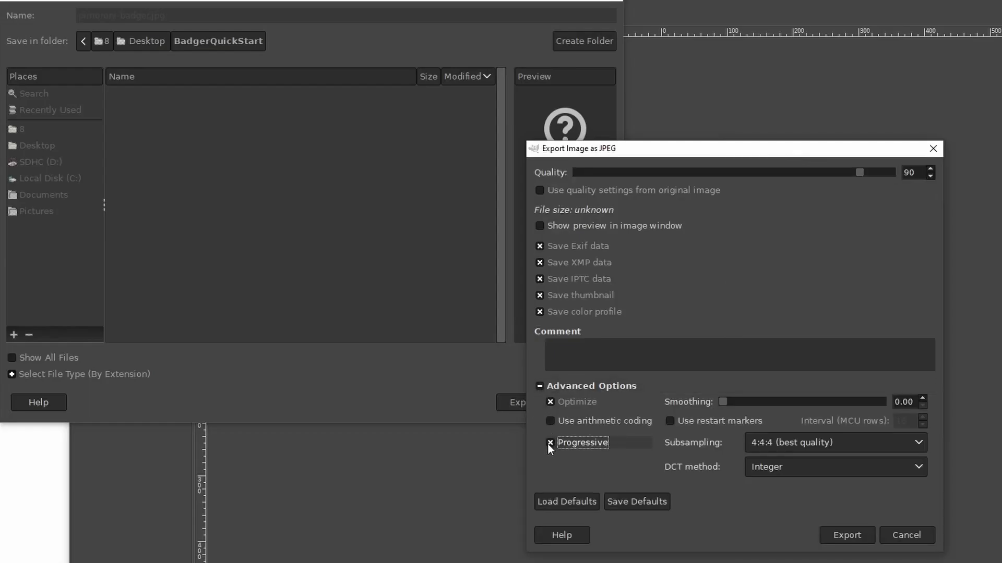
click(550, 442)
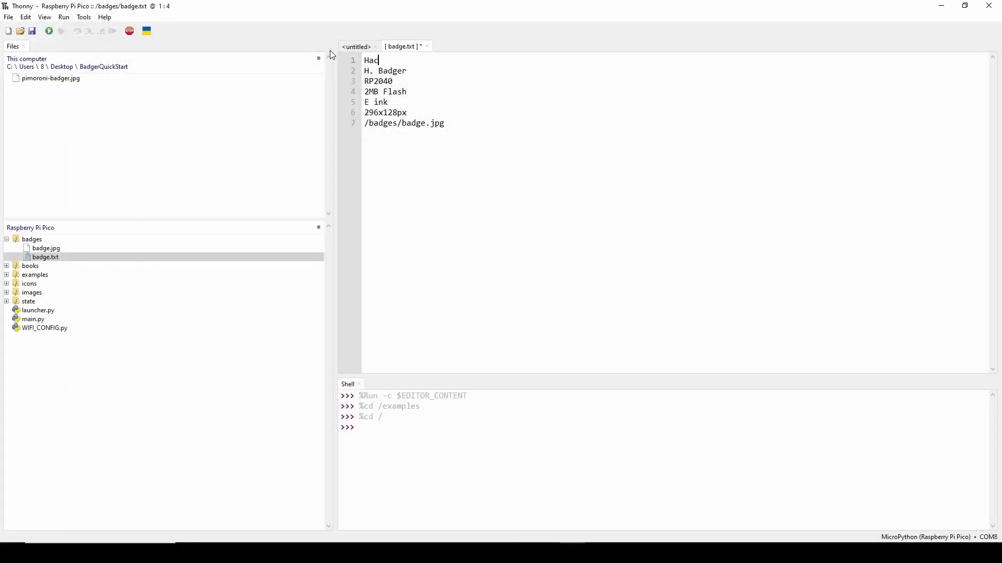
text(kShack)
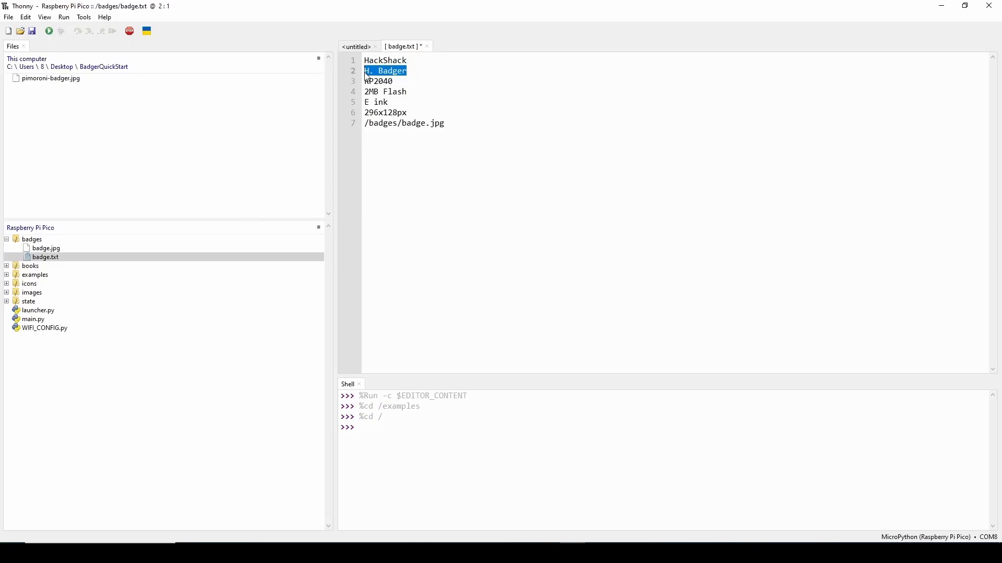
text(J.)
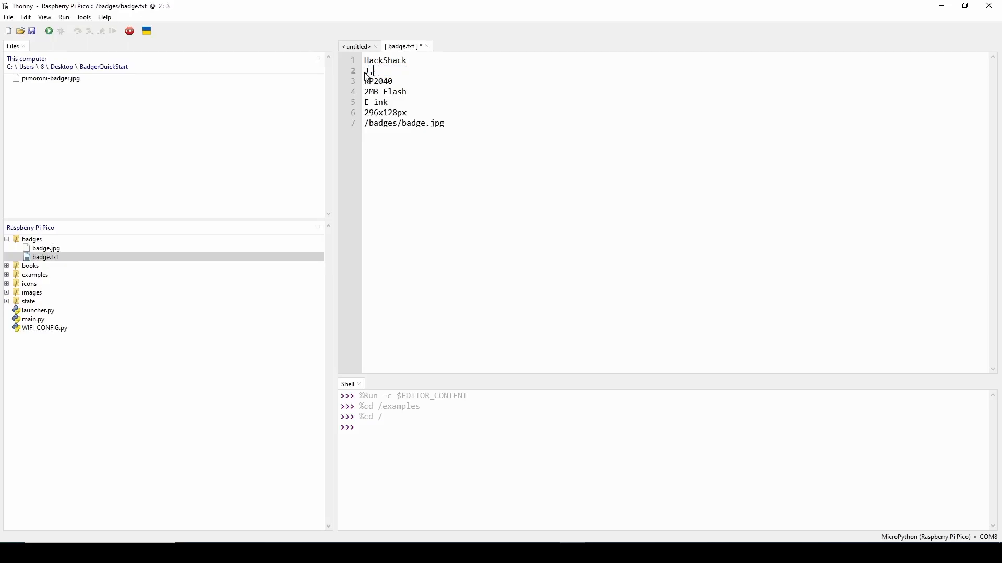
text(Copeland)
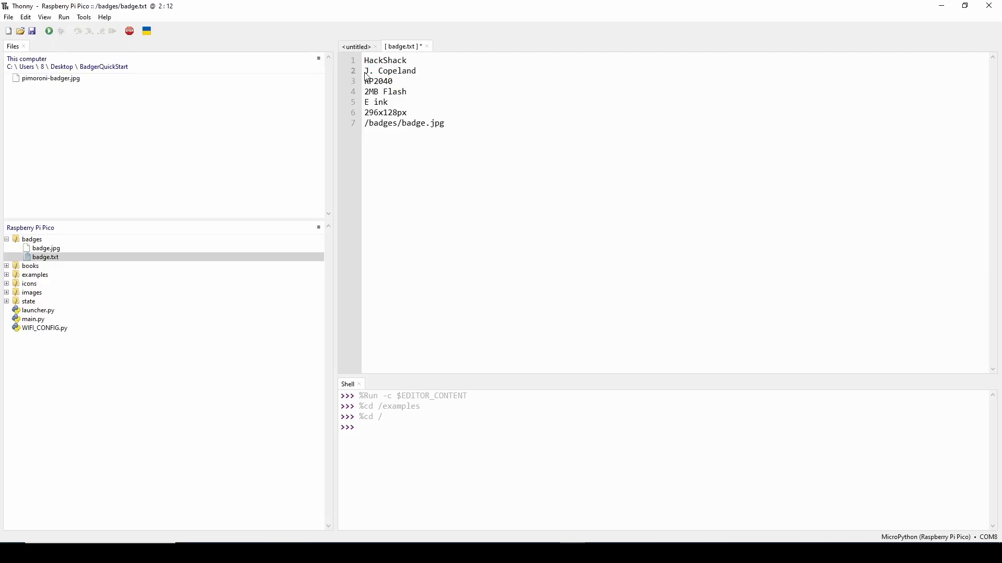
mouse_move(396, 99)
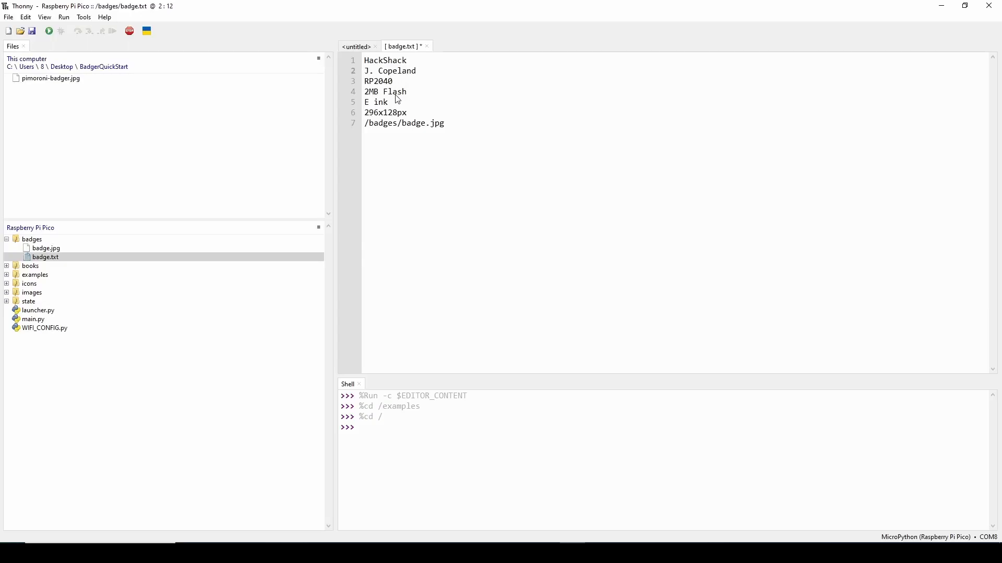
click(405, 123)
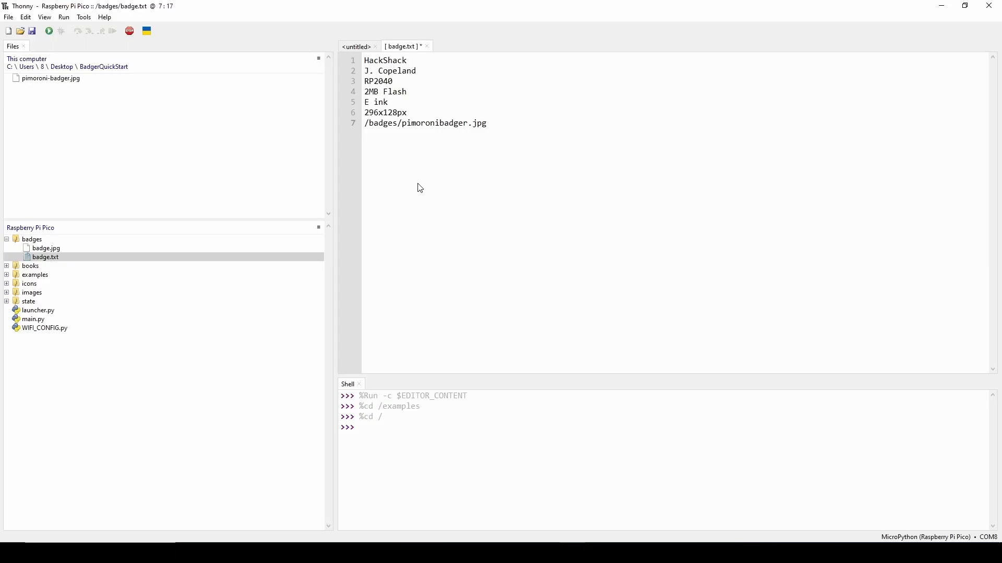
text(-)
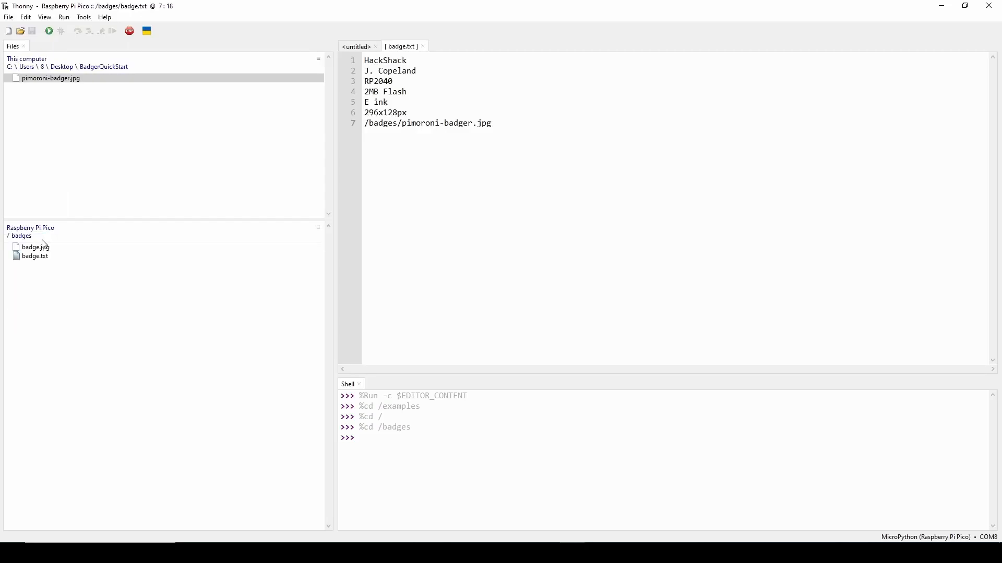
- Upload pimoroni-badger.jpg into the Pico's /badges folder
right_click(50, 78)
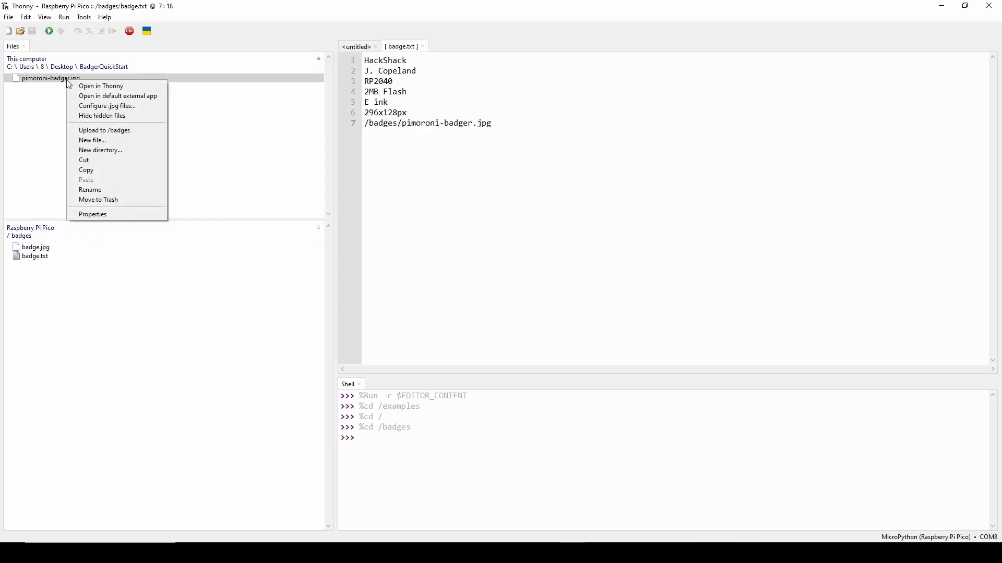
mouse_move(105, 131)
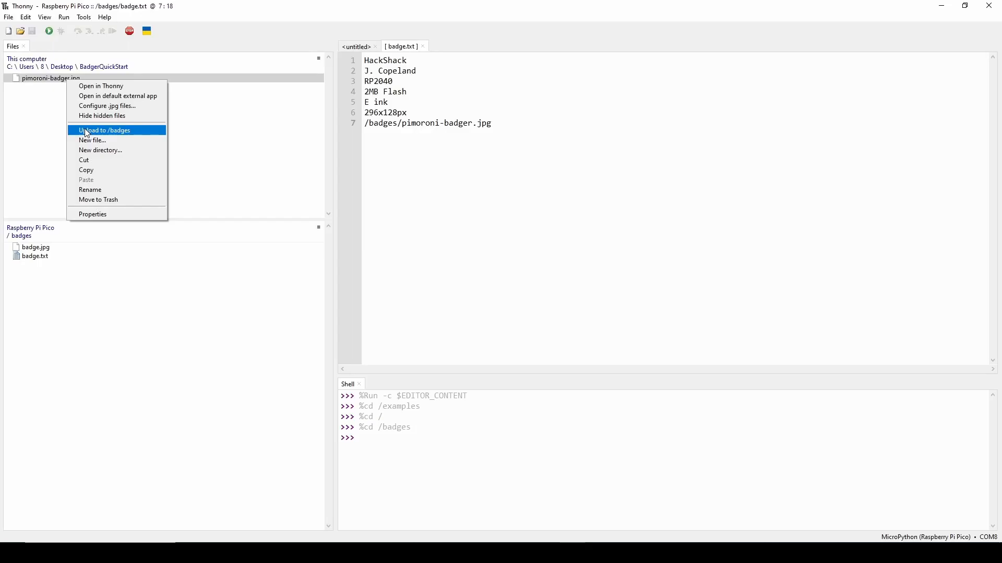
click(105, 131)
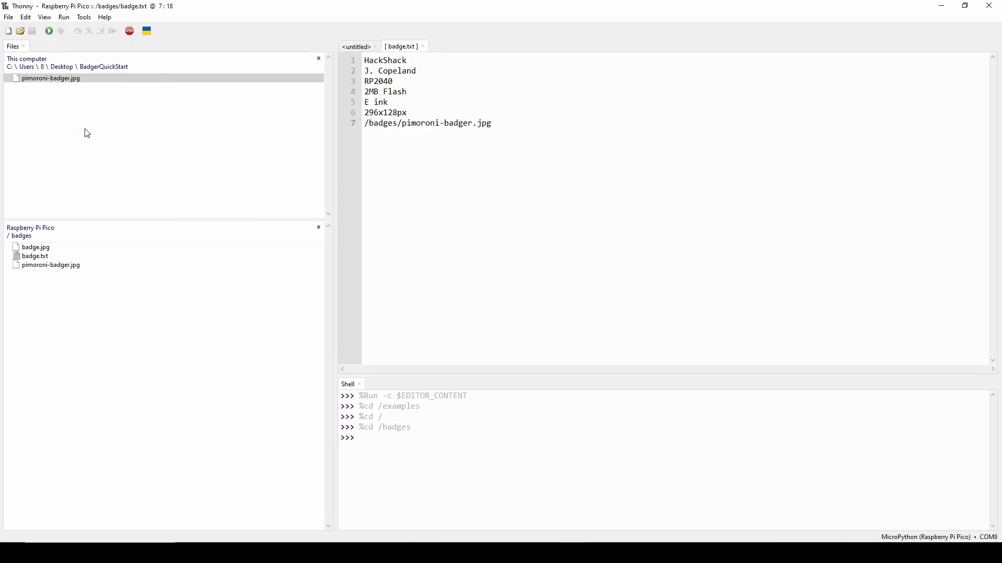
mouse_move(181, 195)
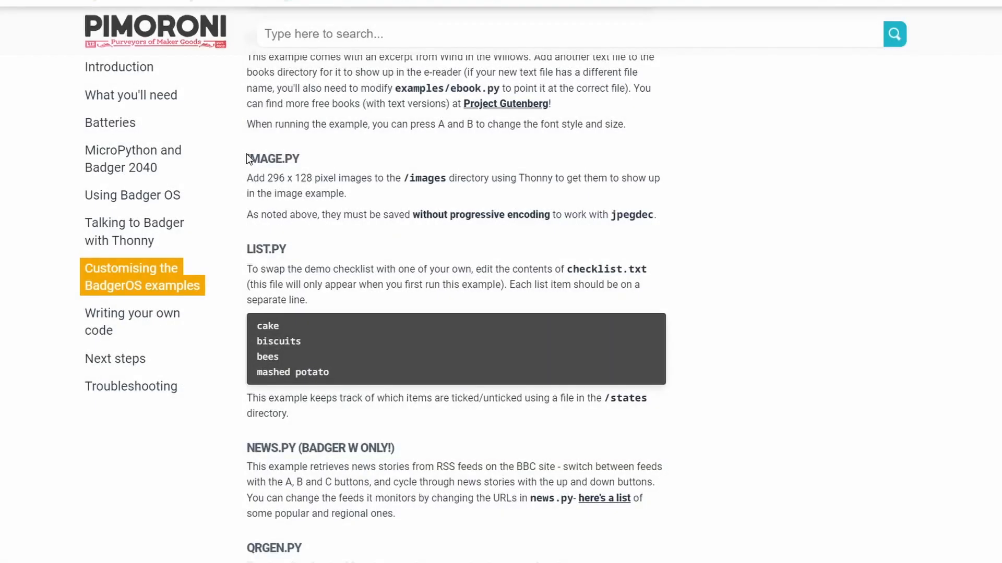
- Highlight the IMAGE.PY instructions and the required 296 x 128 image size
drag(249, 158, 646, 215)
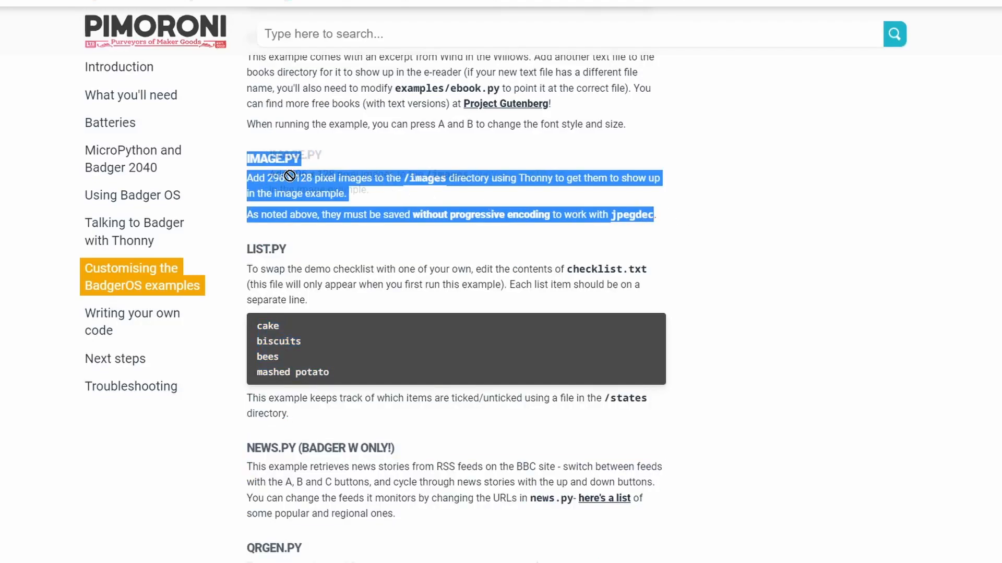
click(267, 178)
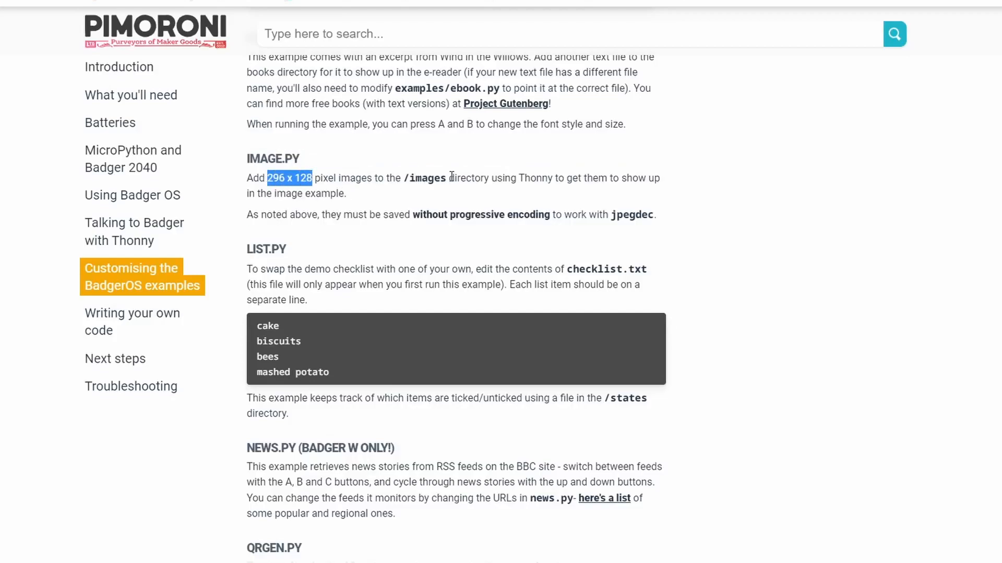
mouse_move(473, 215)
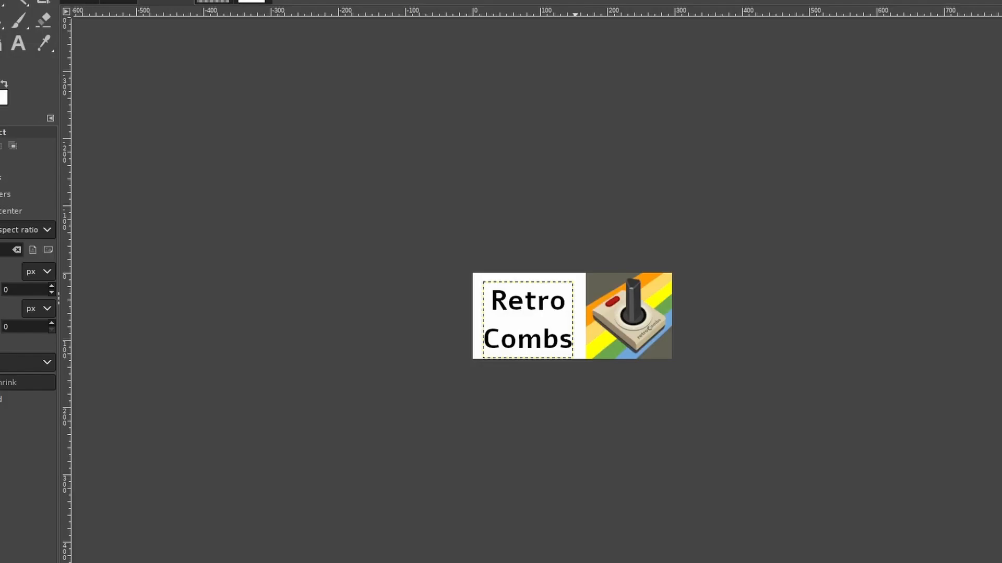
- Export the Retro Combs image as retro-combs-for-badger.jpg and return to Thonny
click(629, 539)
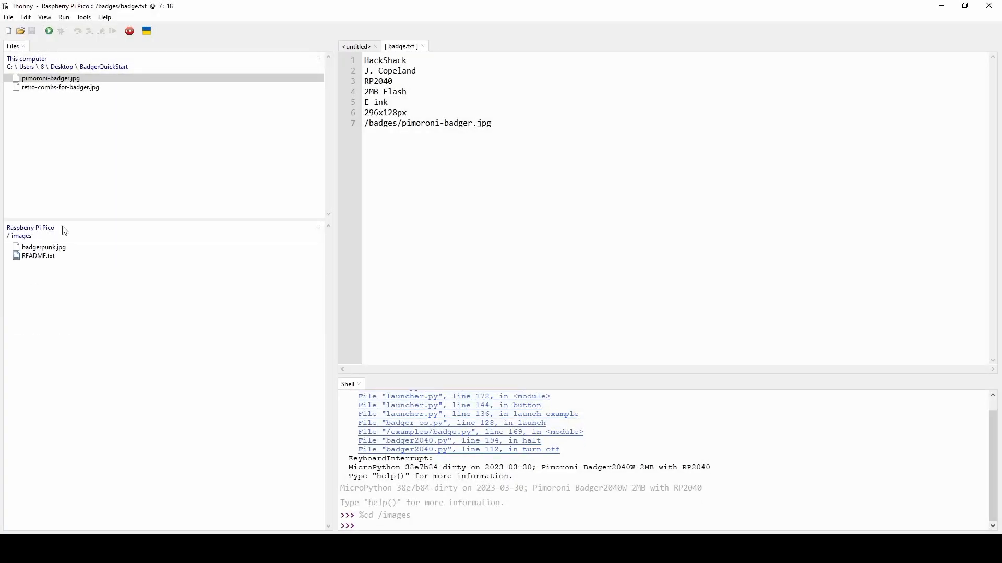
- Upload retro-combs-for-badger.jpg into the badge's /images folder
click(60, 87)
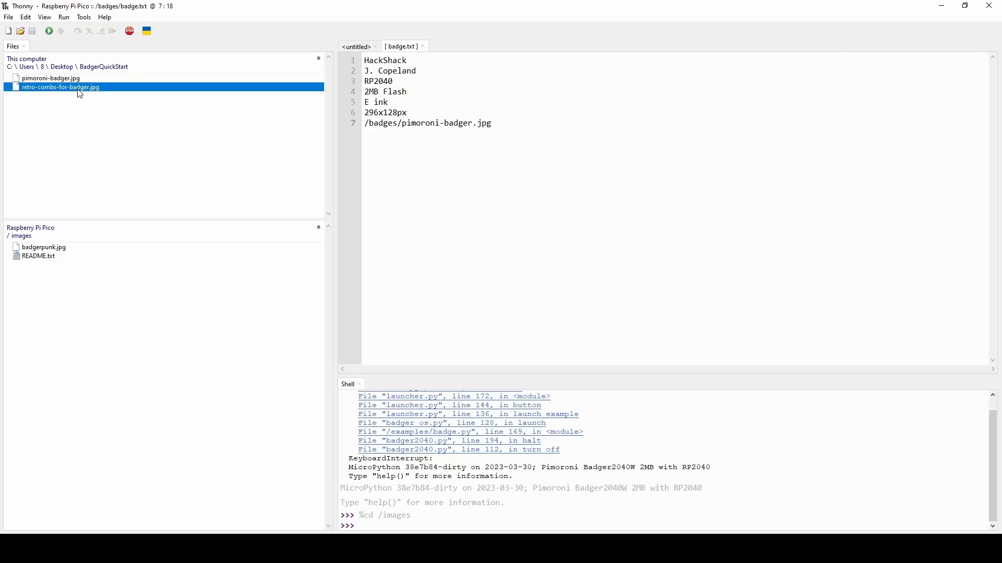
right_click(61, 87)
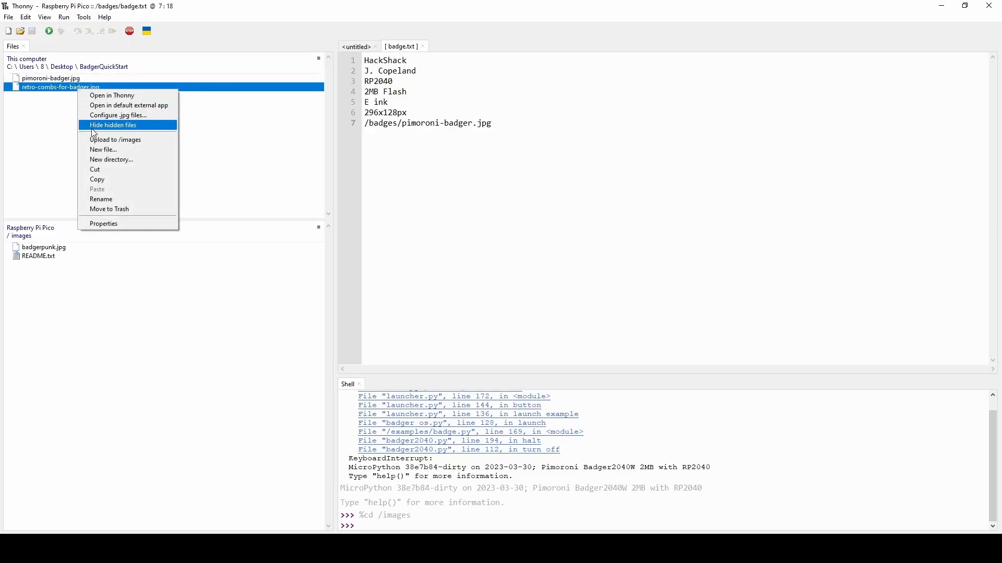
click(115, 140)
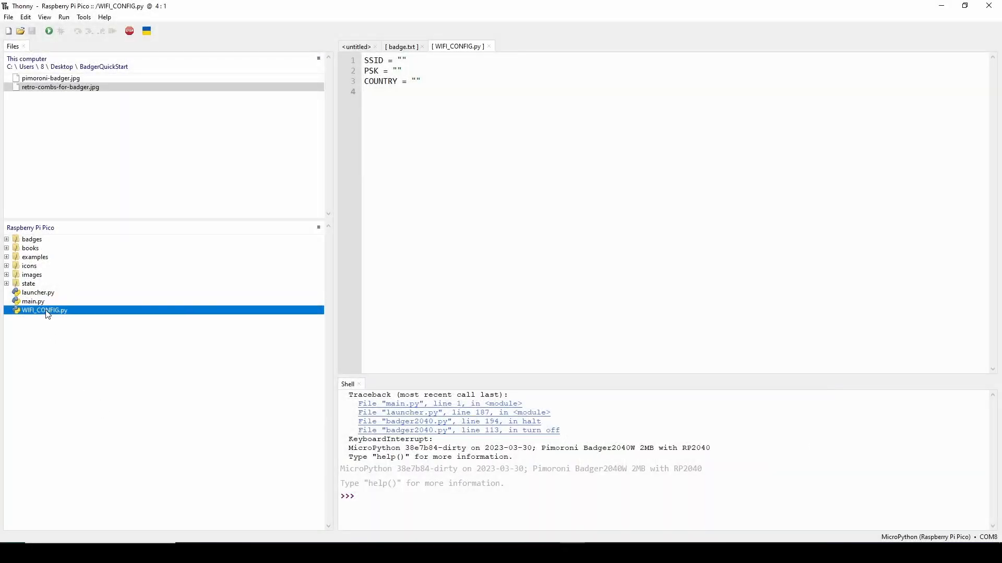
click(400, 46)
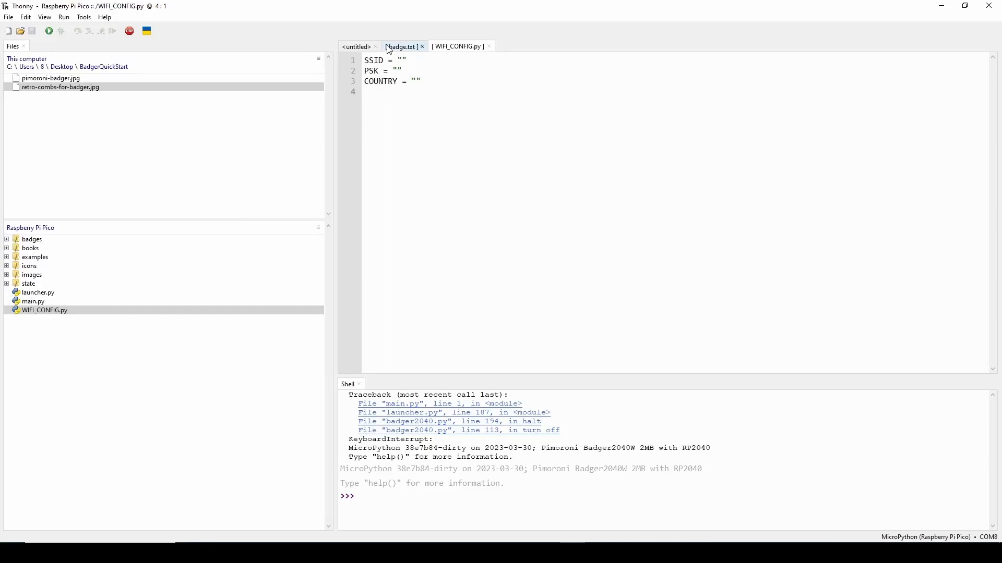
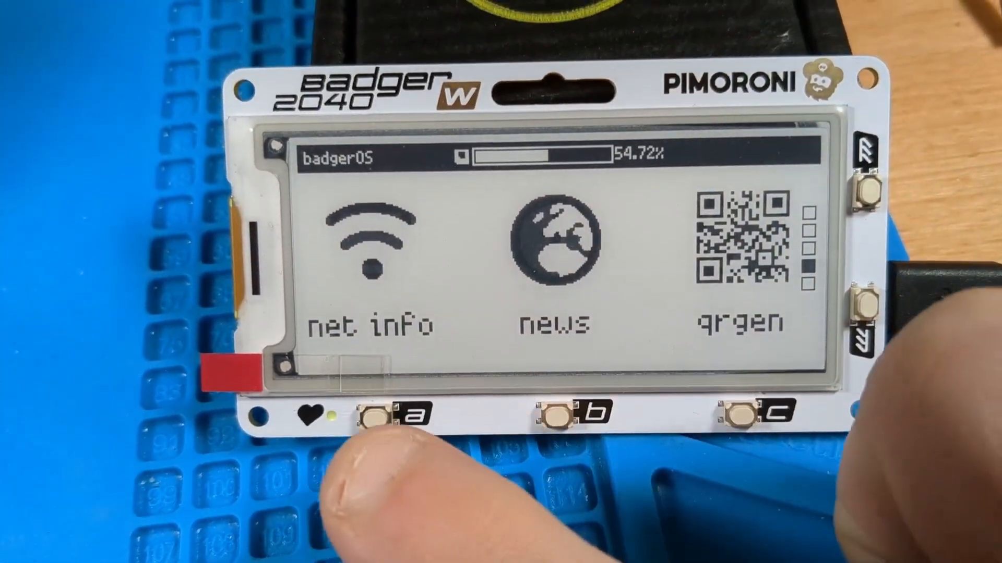
click(383, 416)
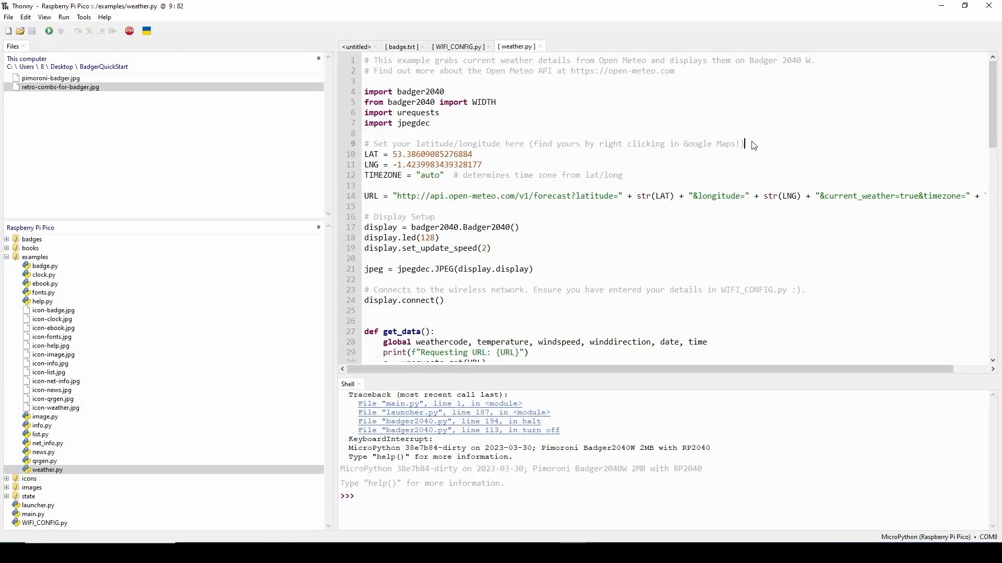
- Set weather.py LAT to 28.416840 and LNG to -81.581208 from the pasted coordinates
text(28.416840, -81.581208)
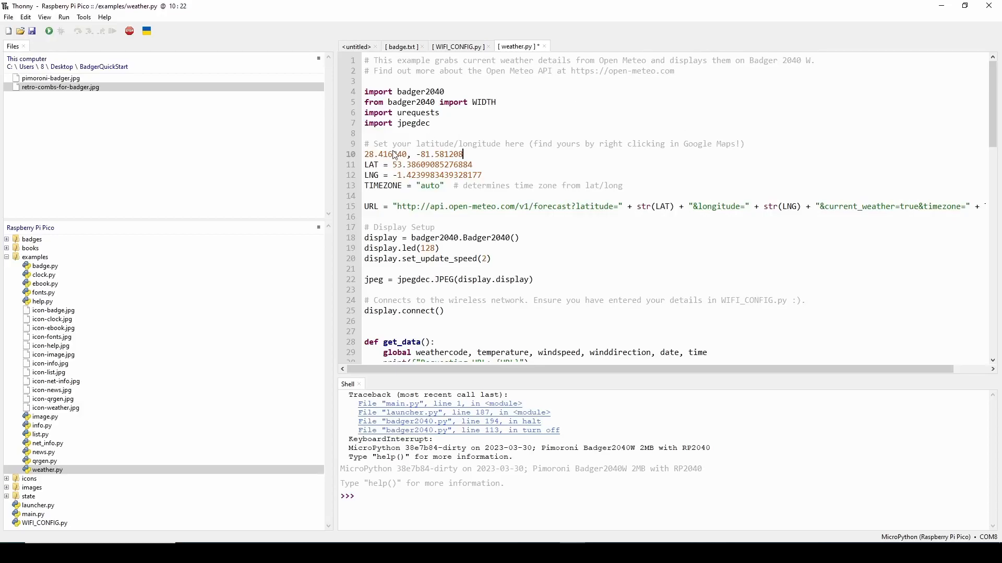
double_click(386, 154)
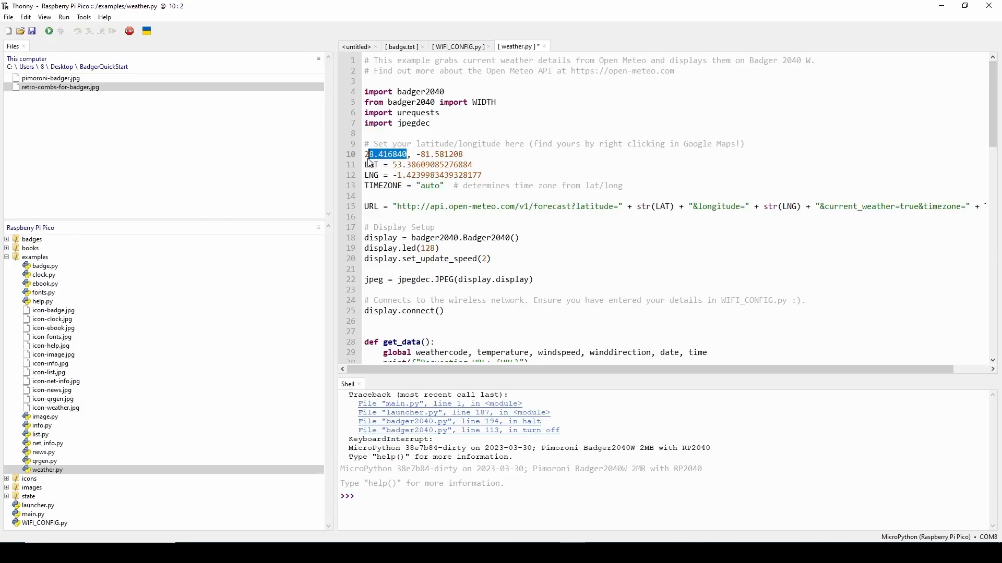
right_click(386, 154)
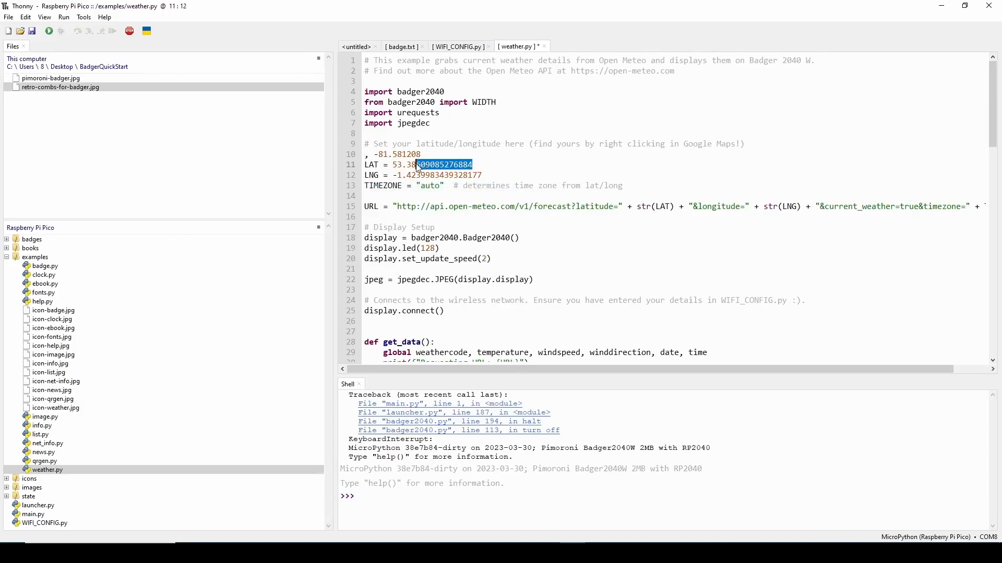
text(28.416840)
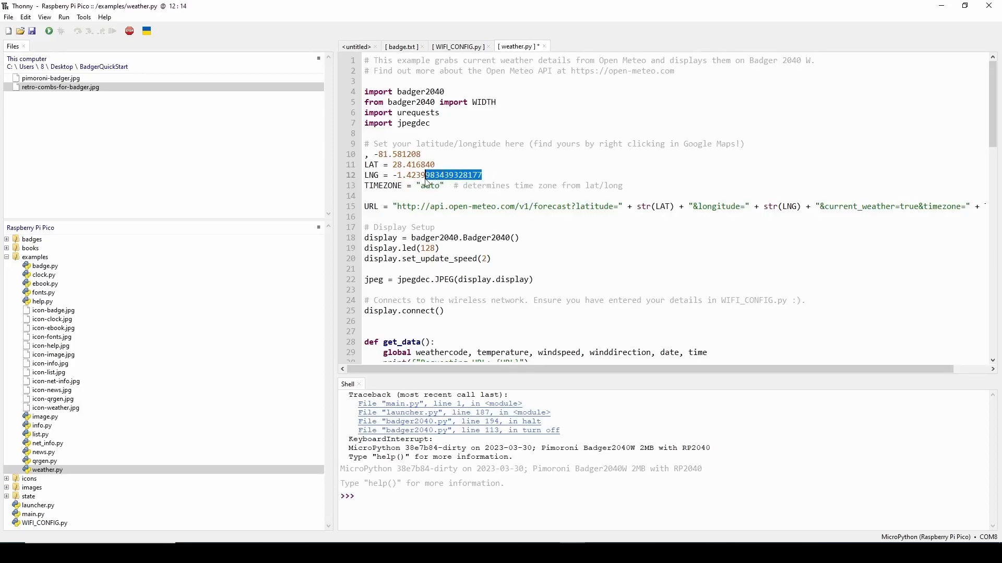
right_click(463, 189)
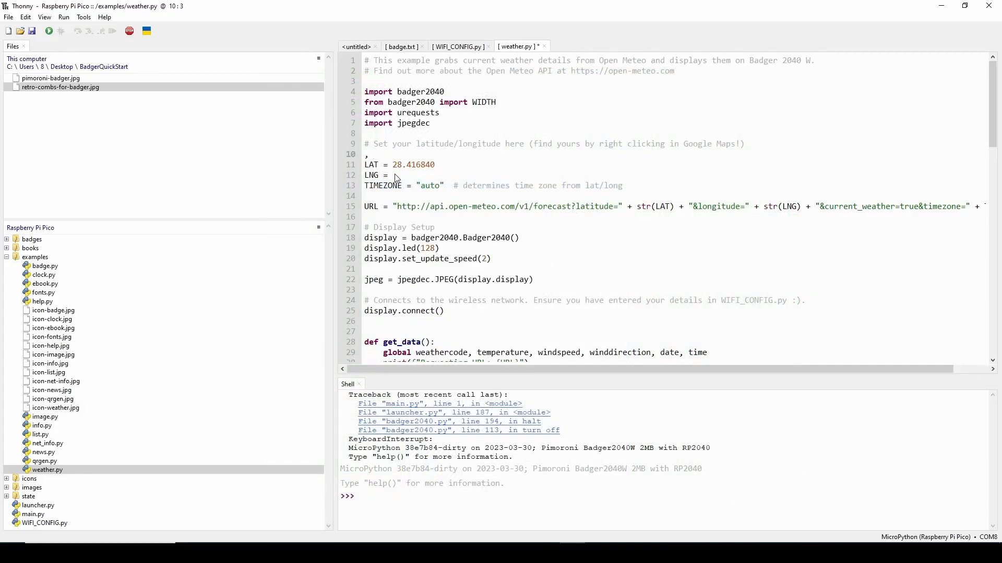
text(-81.581208)
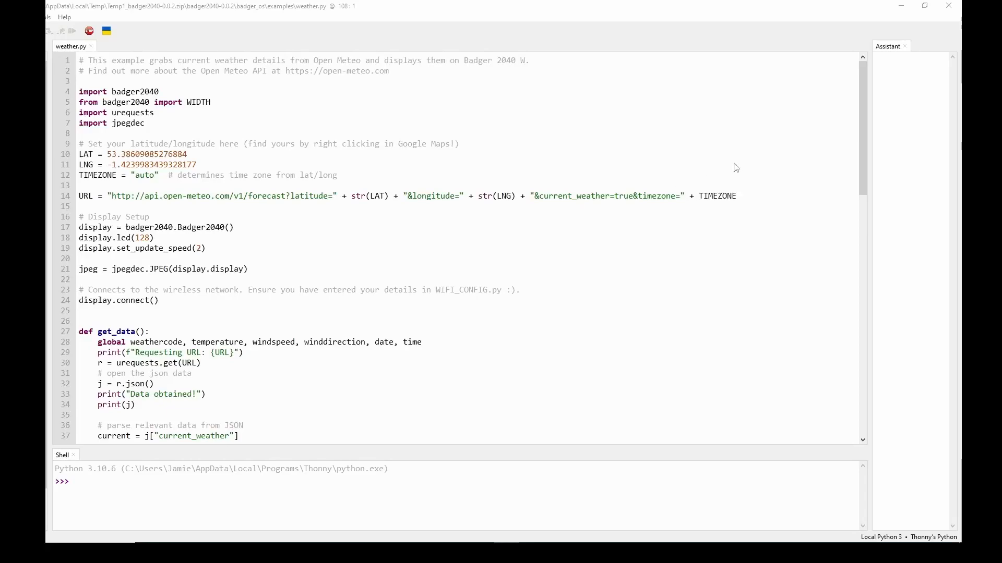
scroll(down, 3)
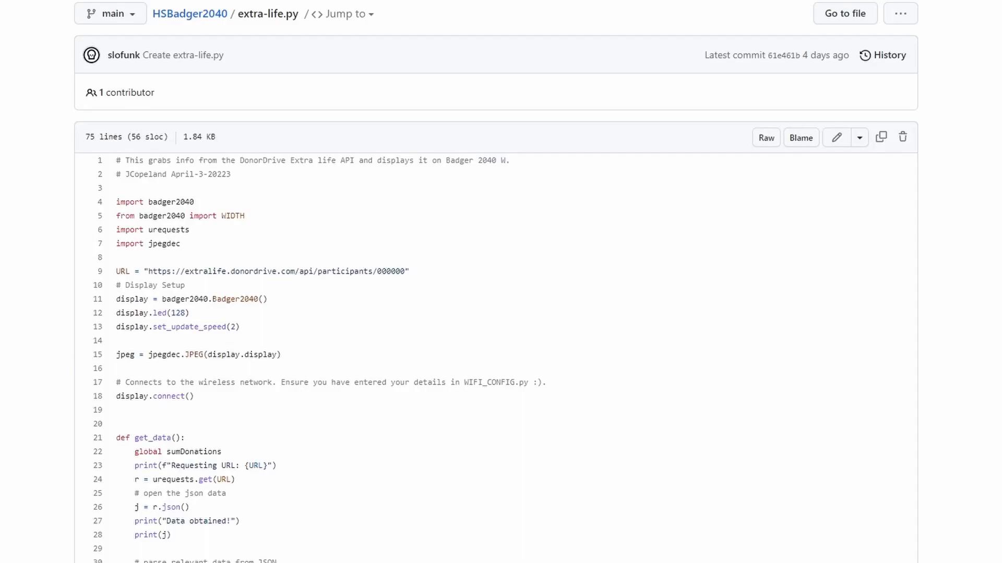
scroll(down, 3)
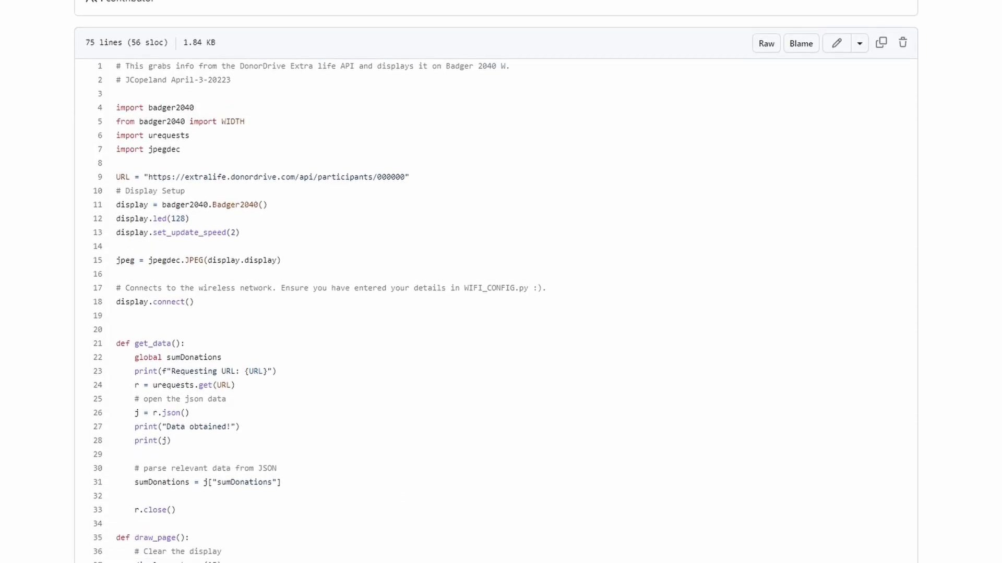
scroll(down, 3)
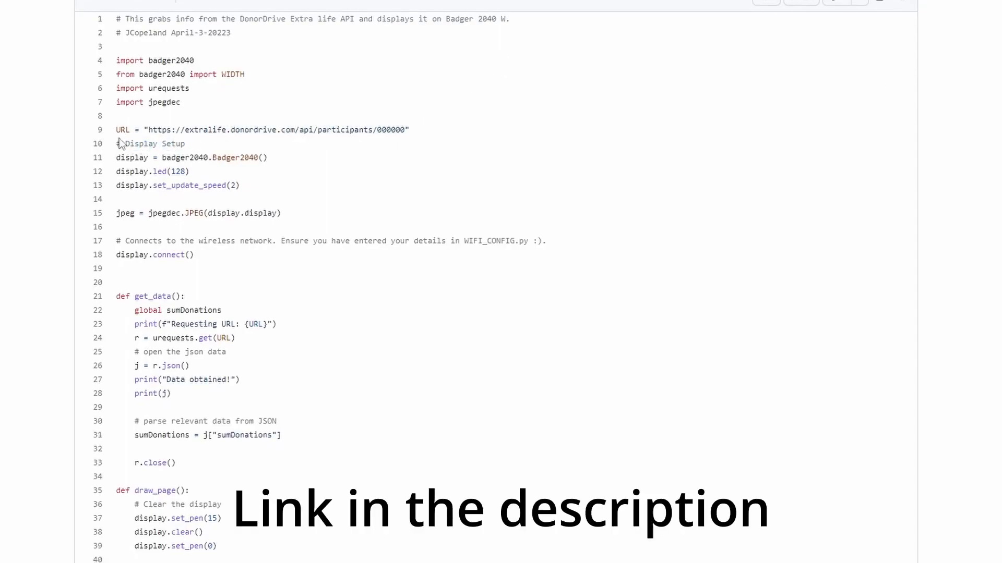
triple_click(255, 130)
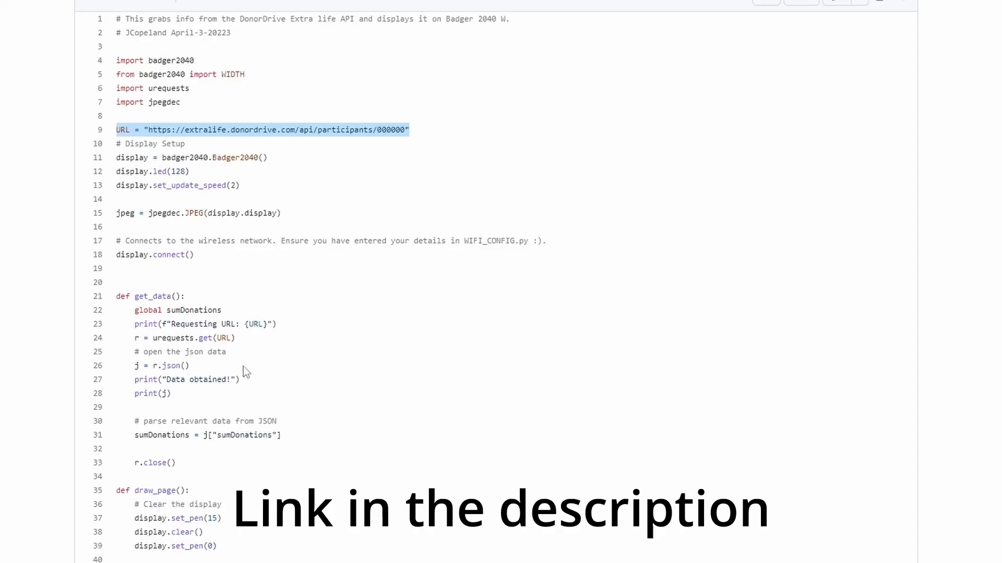
scroll(down, 3)
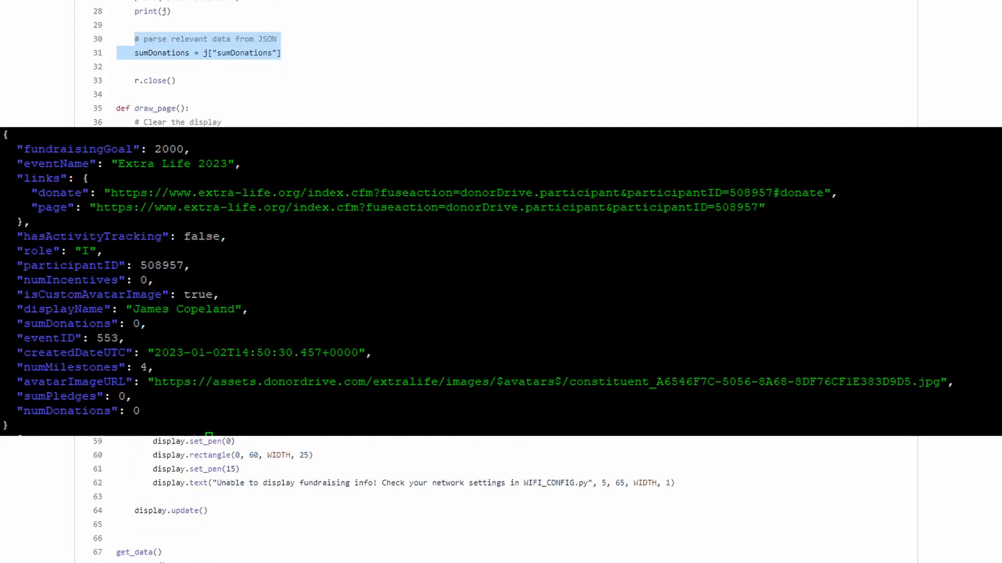
scroll(down, 3)
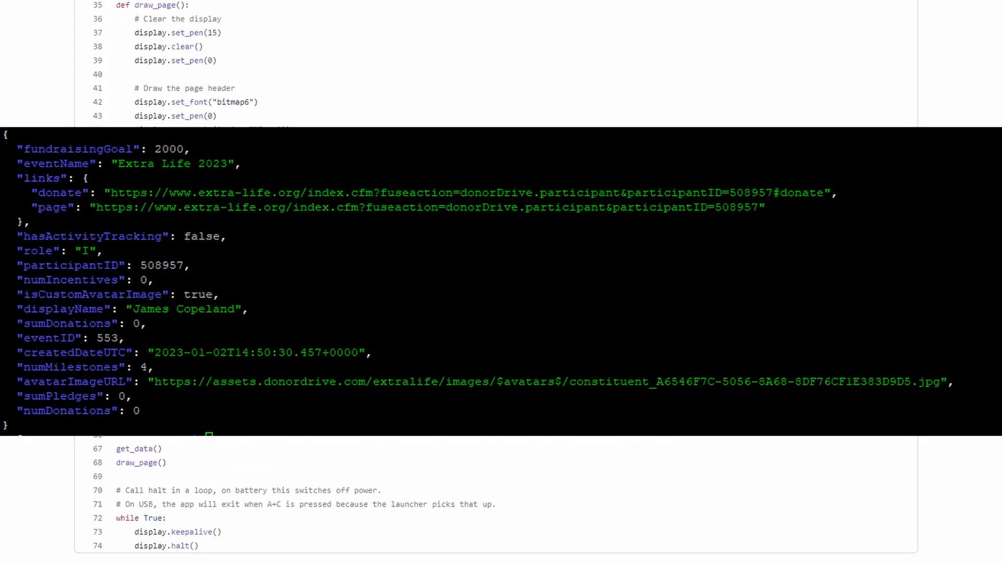
scroll(down, 3)
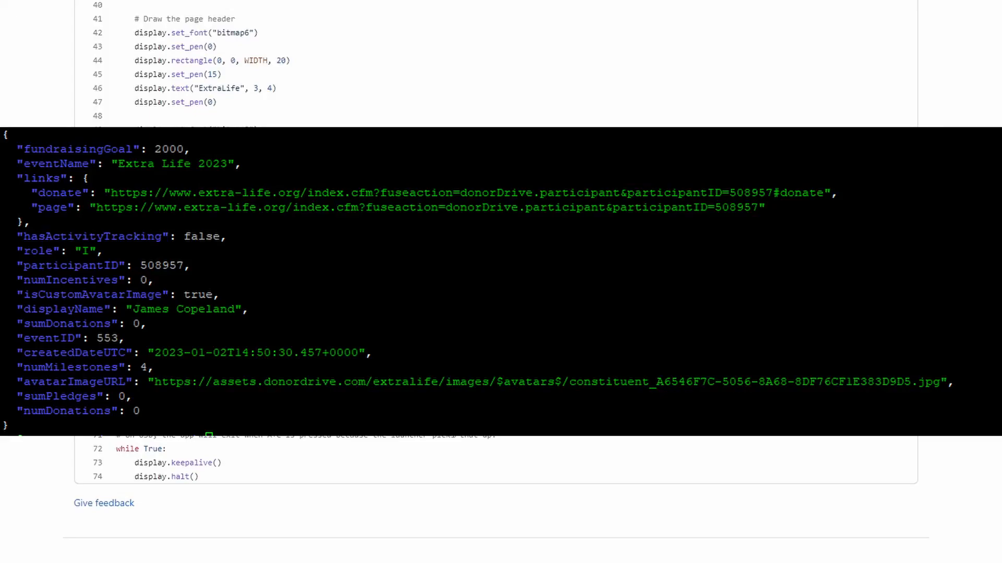
scroll(down, 3)
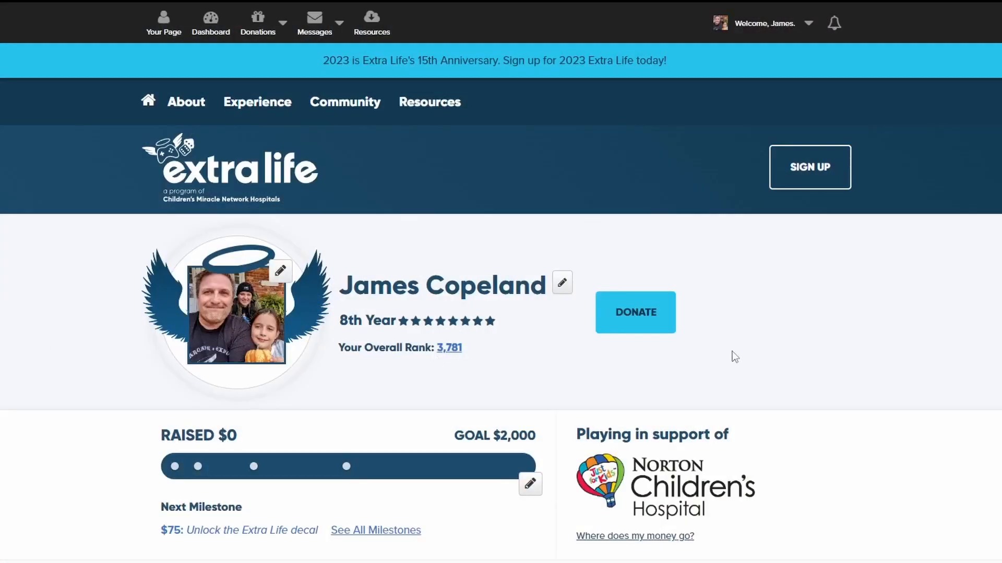
- Donate a custom $1.00 amount via a payment method and dismiss the thank-you message
click(634, 312)
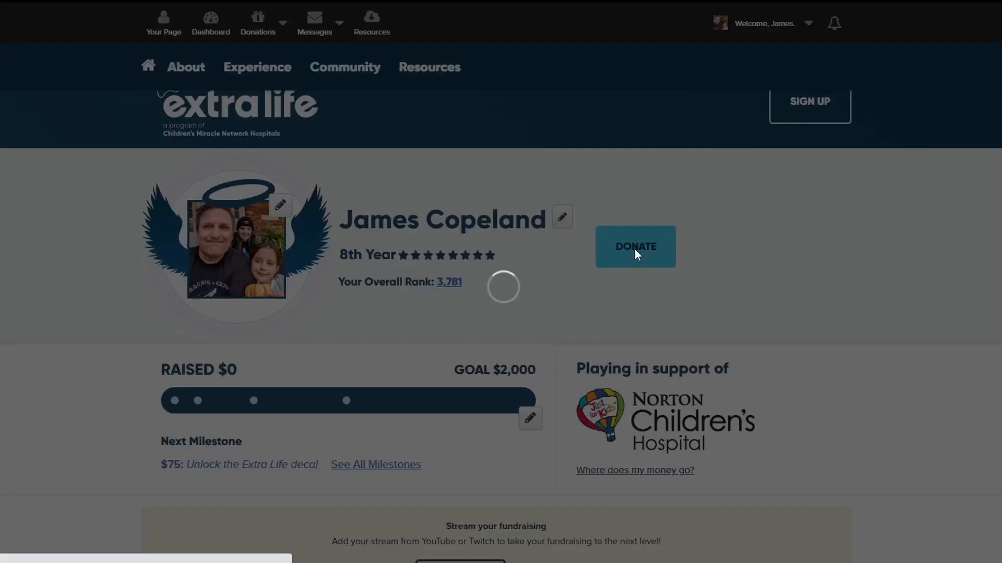
click(634, 247)
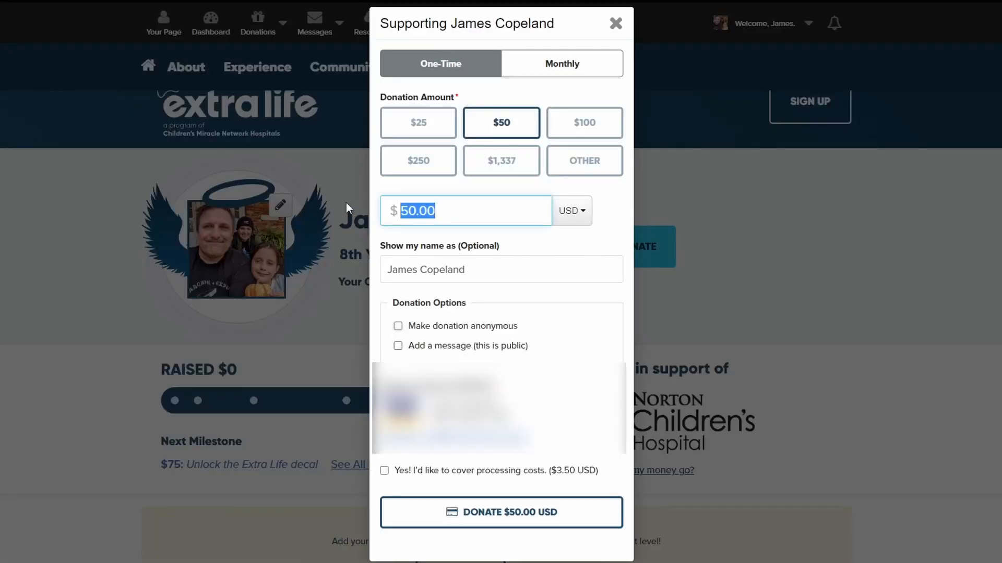
text(1)
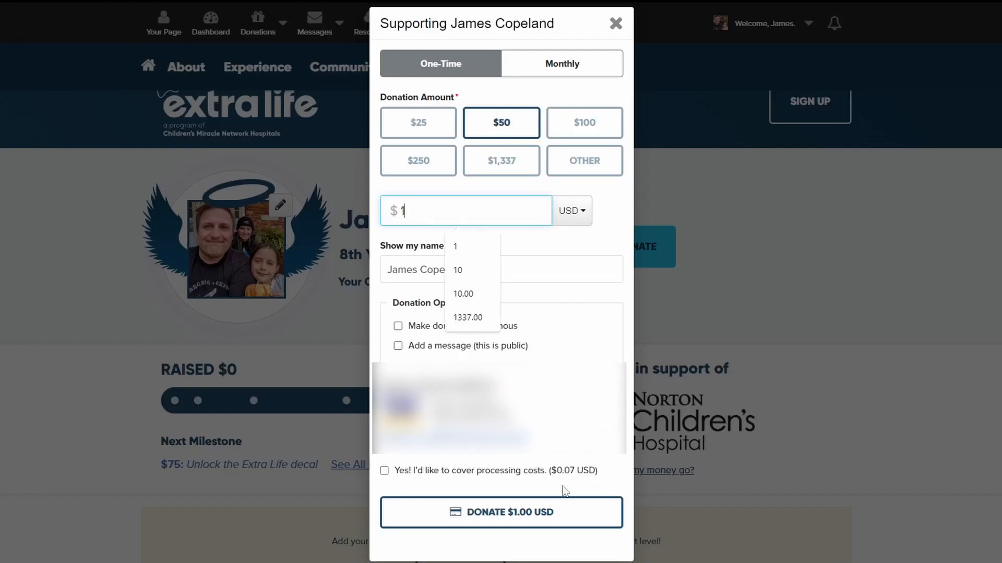
click(582, 161)
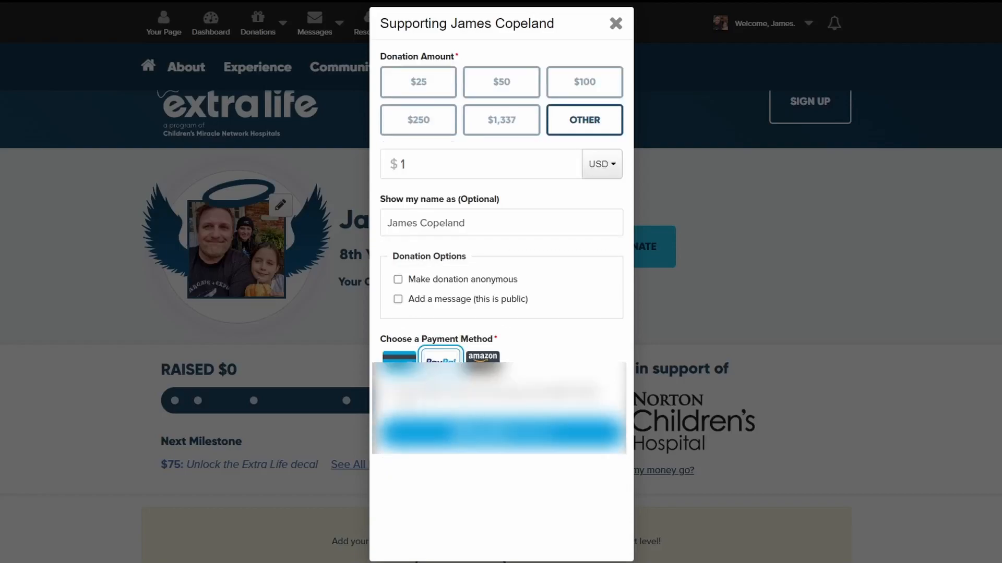
click(439, 360)
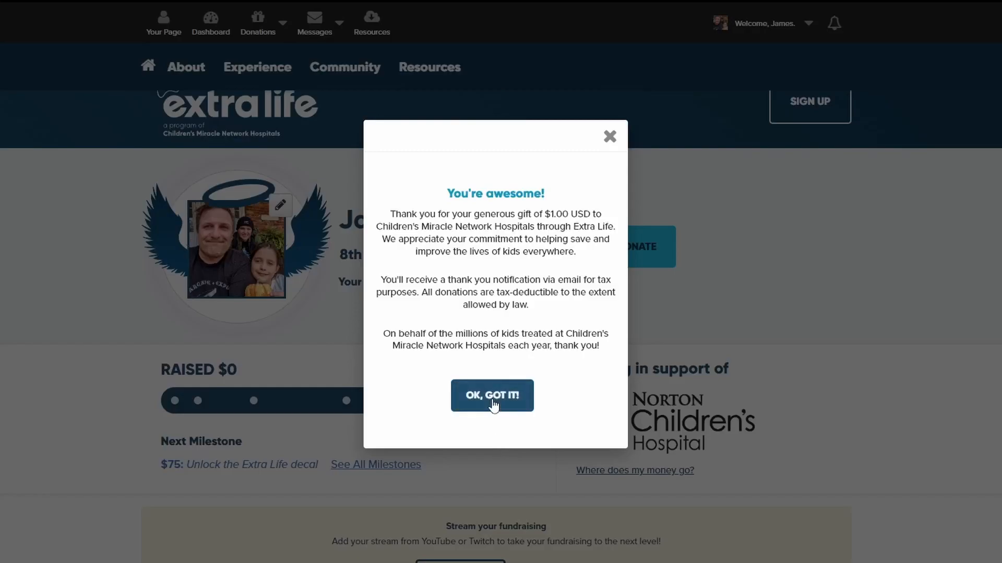
click(492, 396)
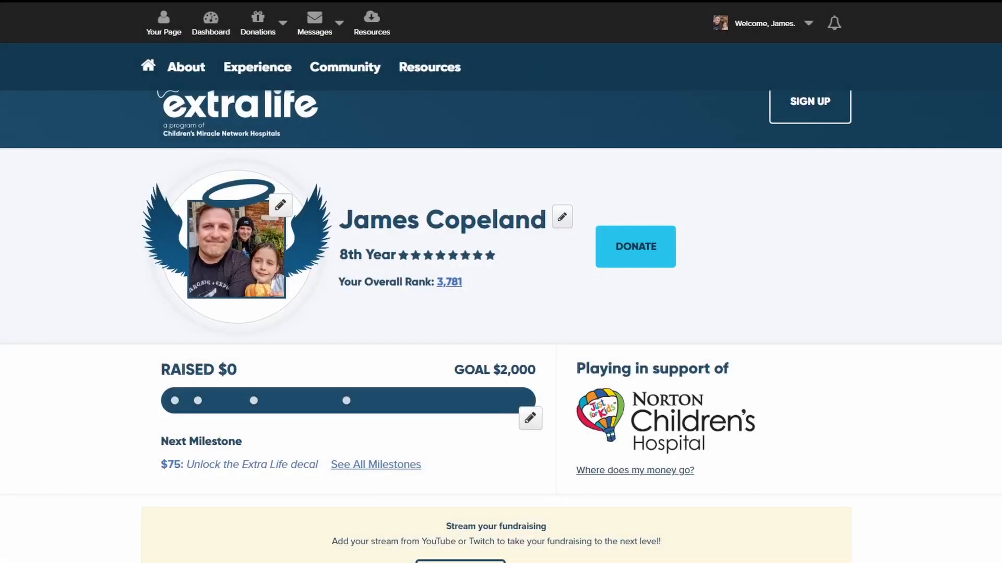